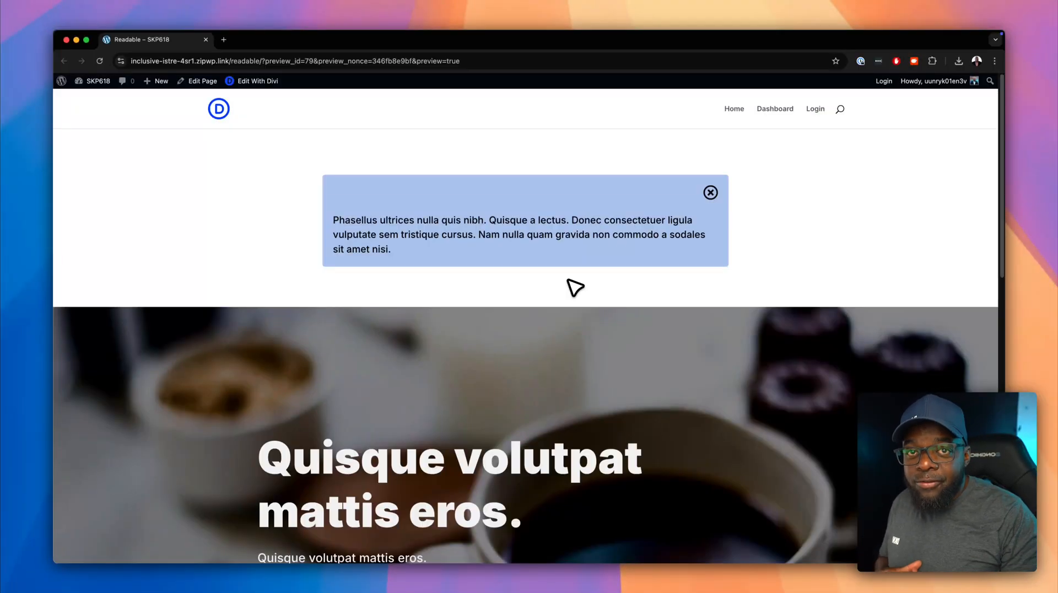
mouse_move(412, 198)
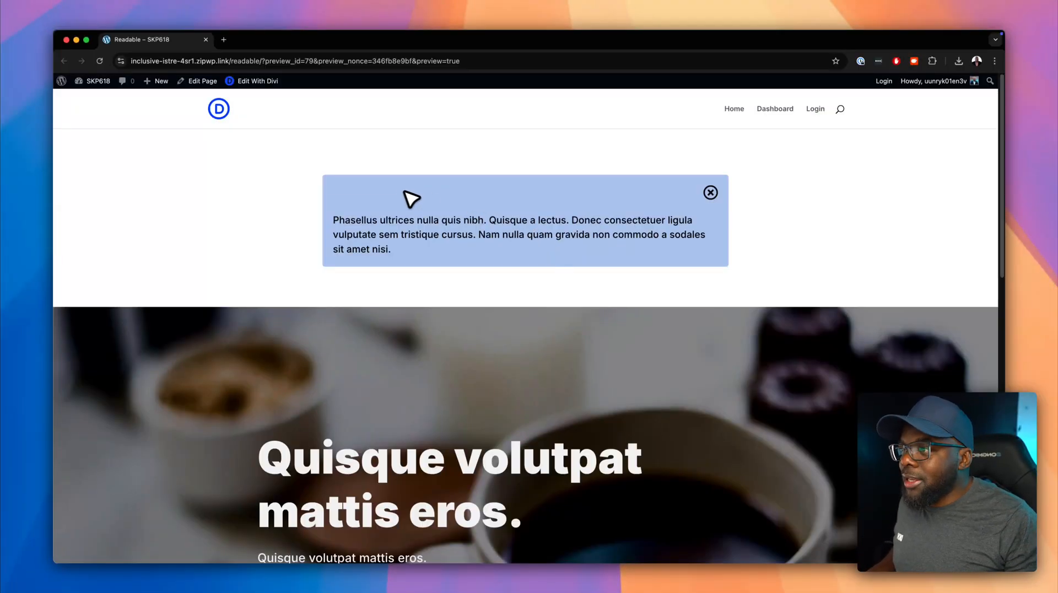
mouse_move(723, 259)
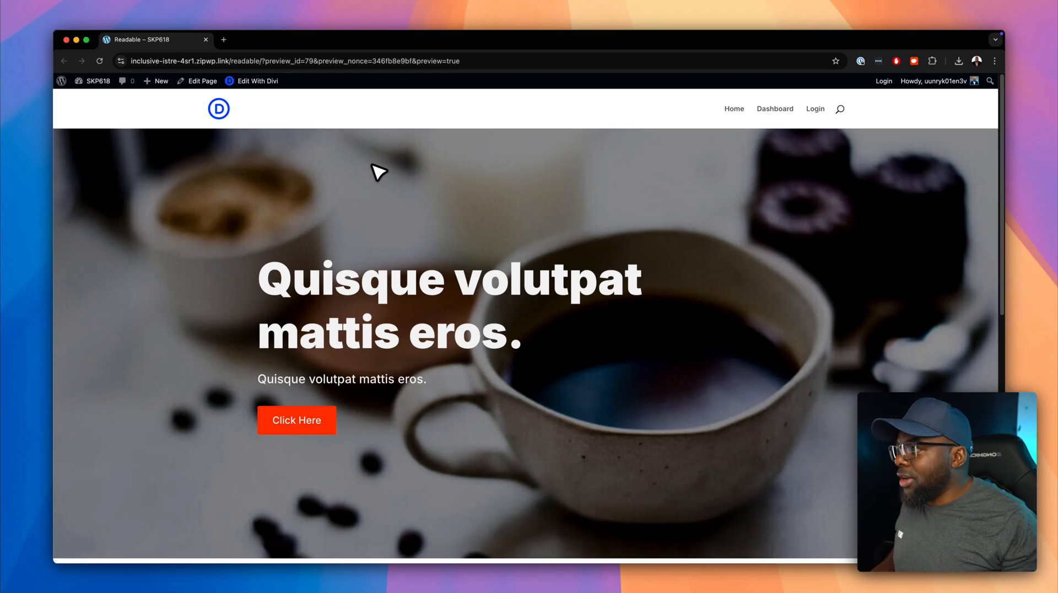
mouse_move(257, 81)
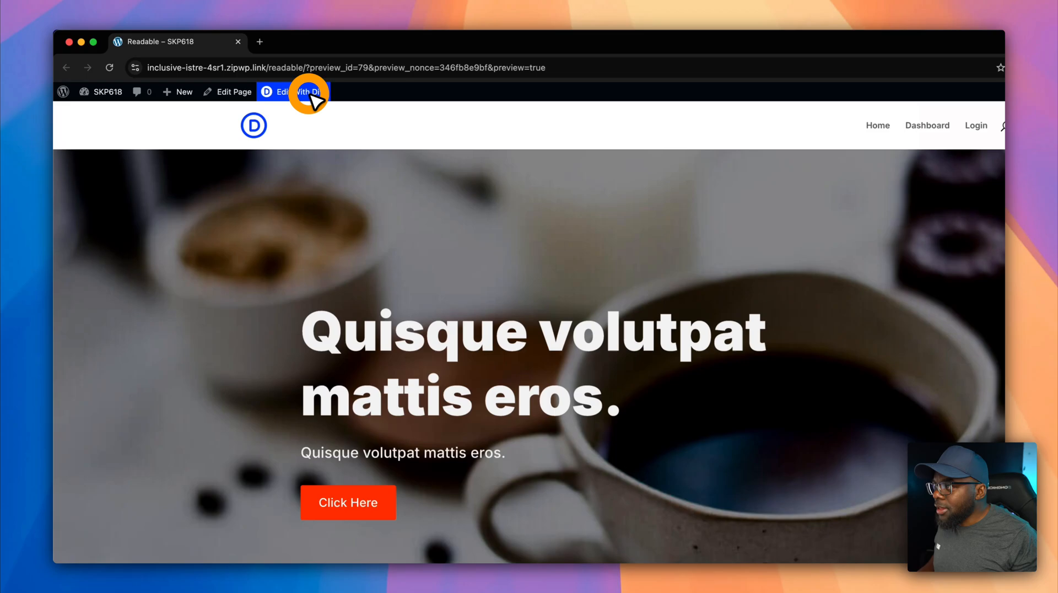
Step: Launch the Visual Builder, add an empty row below the hero, and search modules for 'tex'
left_click(308, 92)
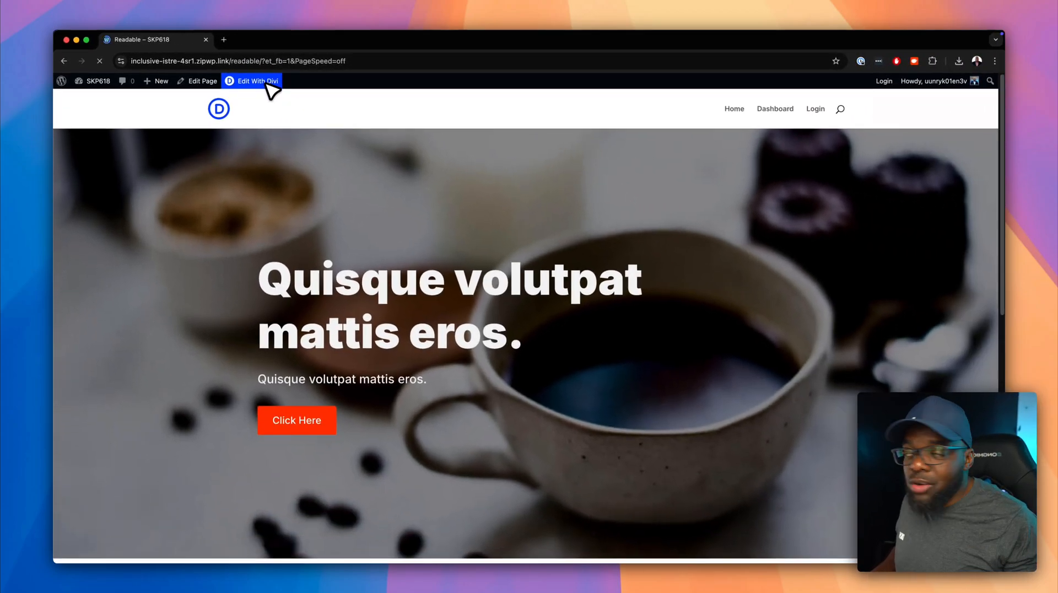
left_click(256, 81)
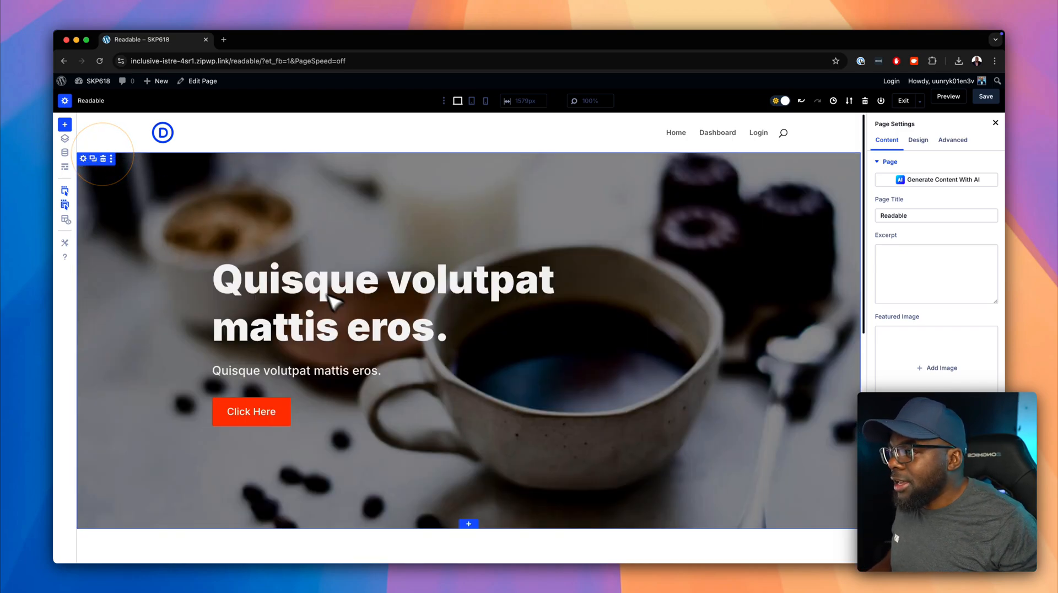
left_click(468, 523)
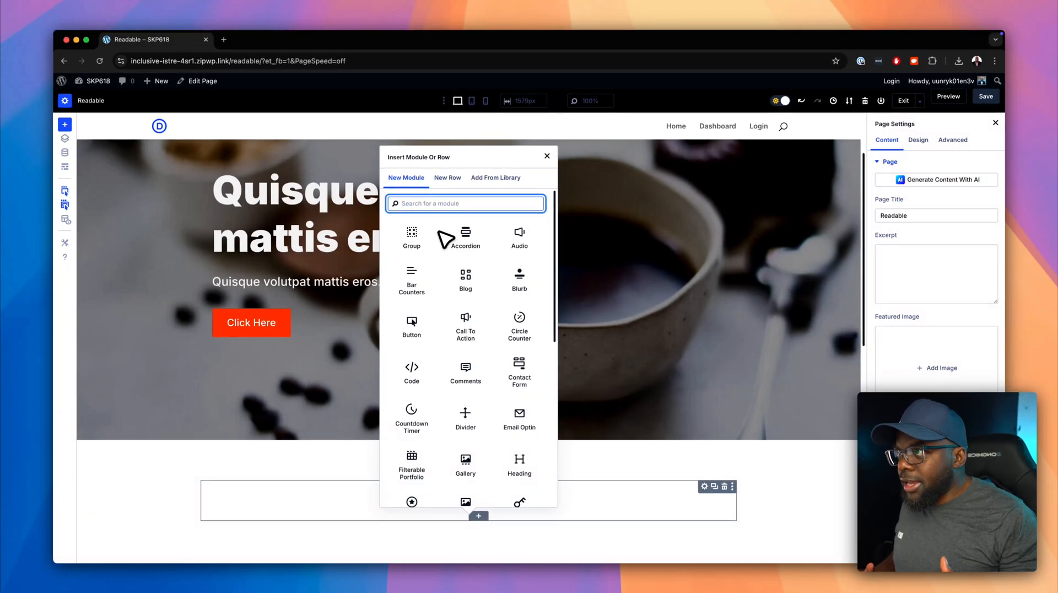
type("tex")
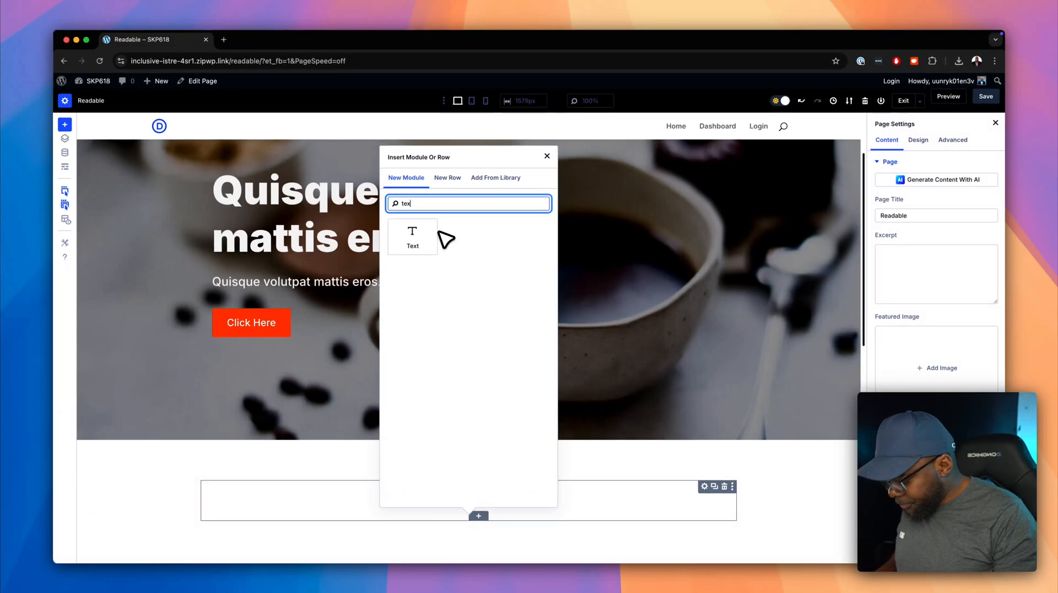
Step: Fill the row with a Text module of notice text and an Icon module showing a circled cross
left_click(412, 237)
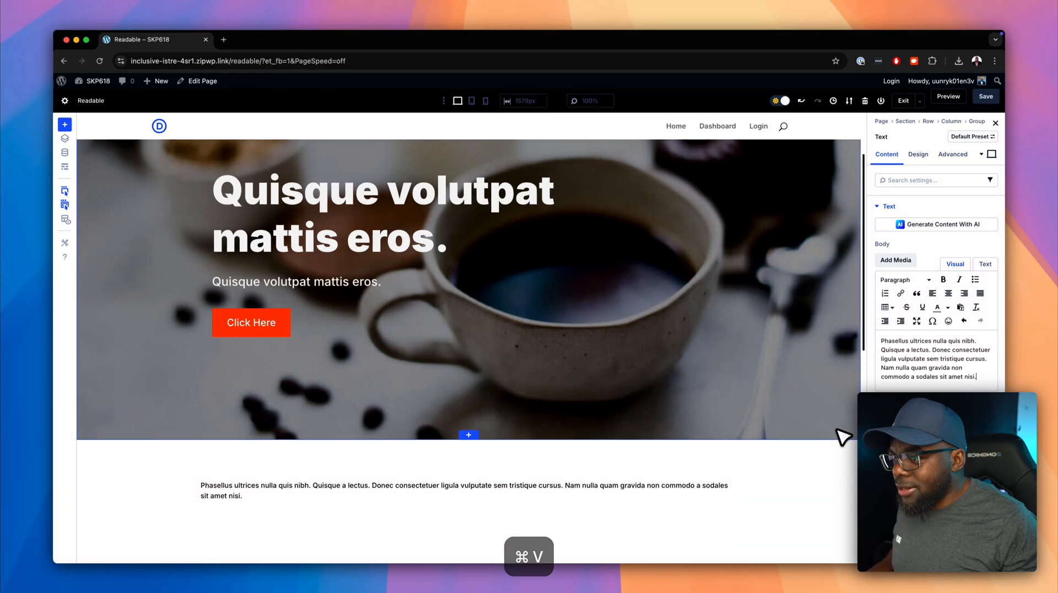
scroll("down", 3)
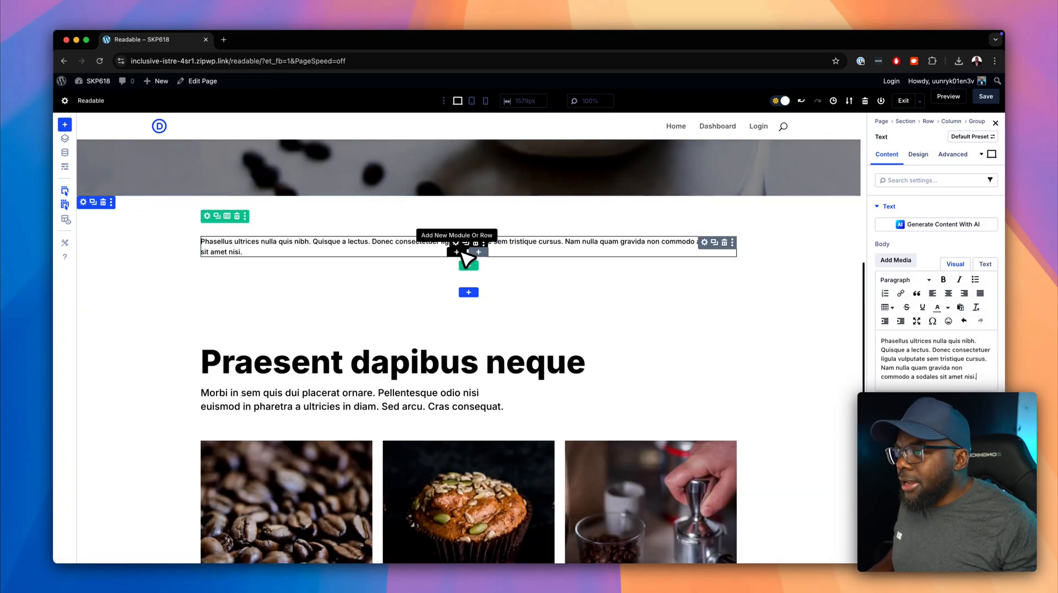
left_click(457, 251)
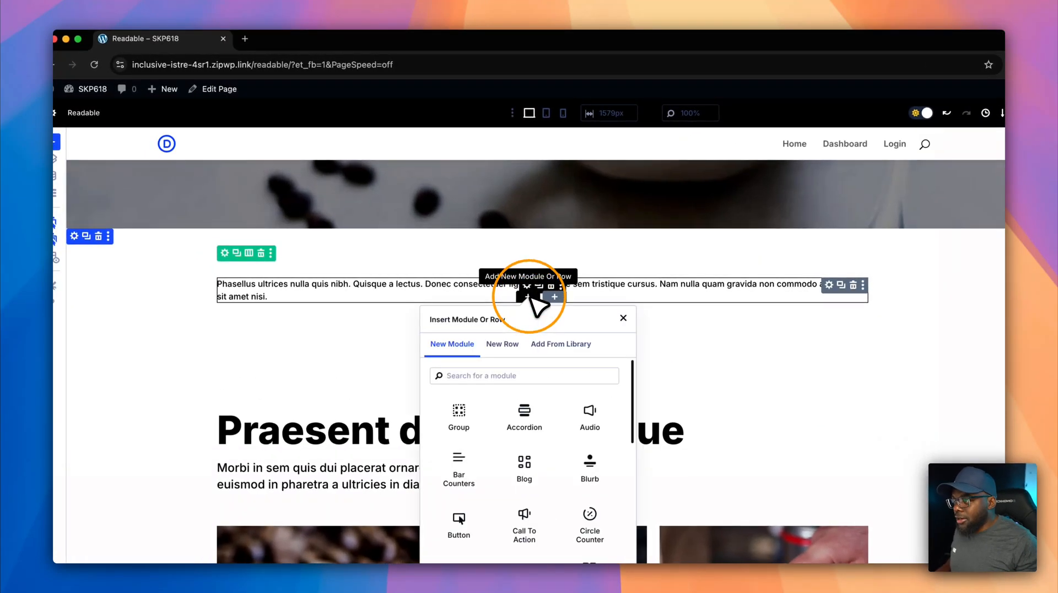
type("ico")
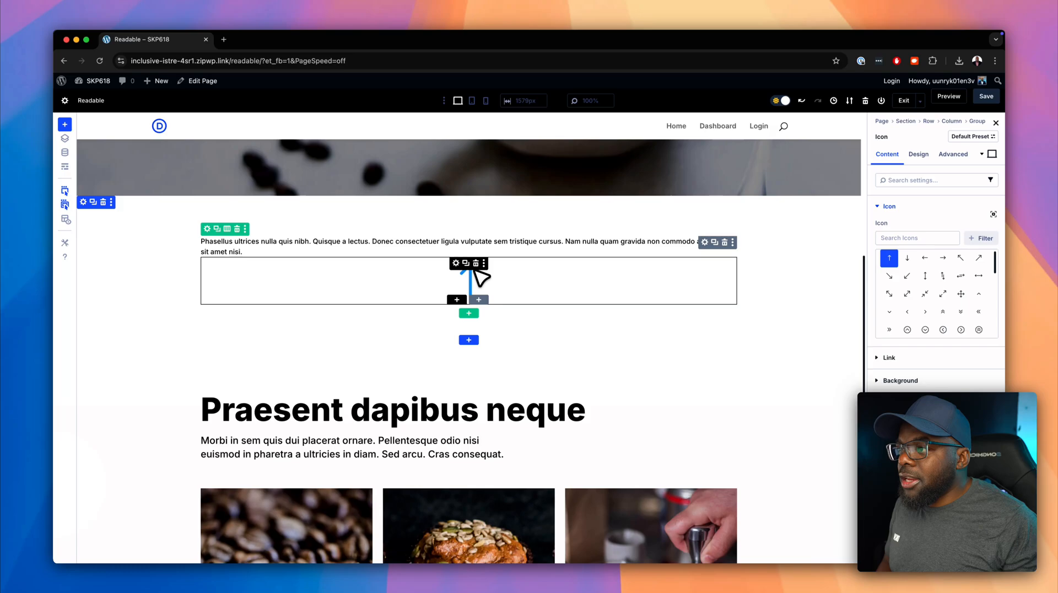
mouse_move(456, 263)
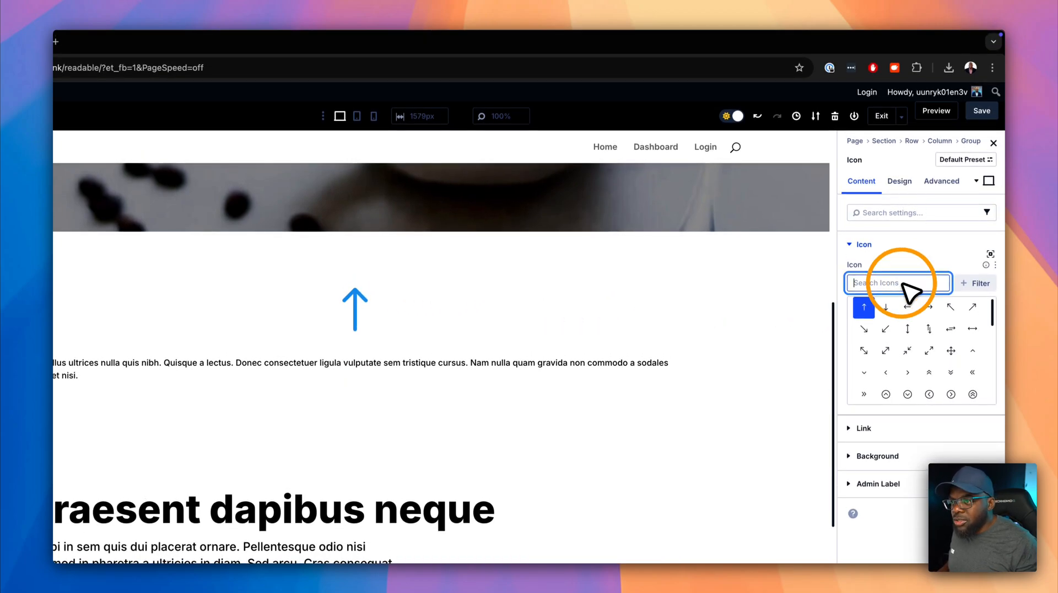
type("cross")
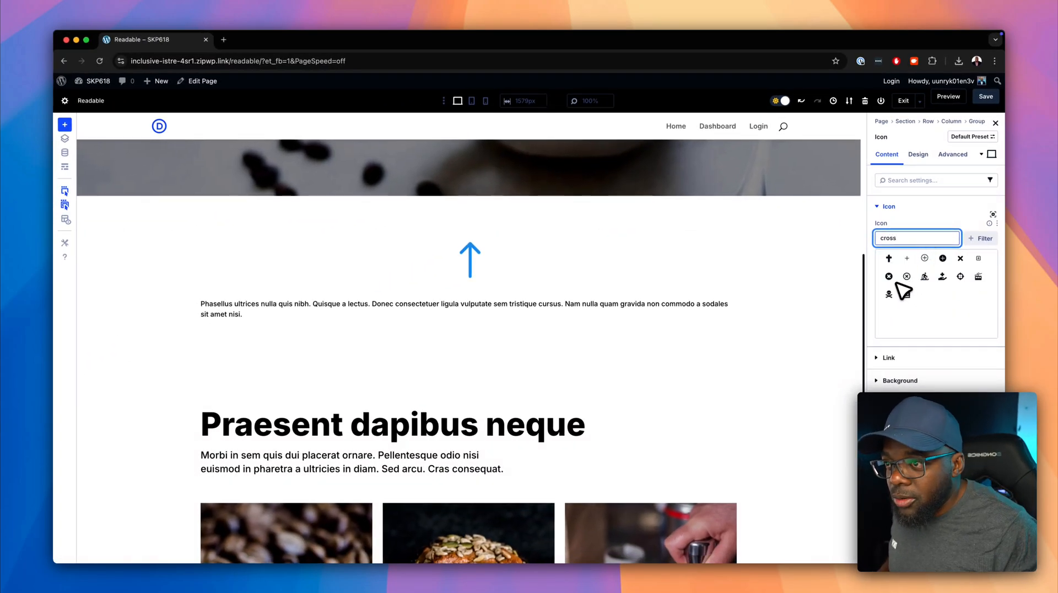
left_click(888, 276)
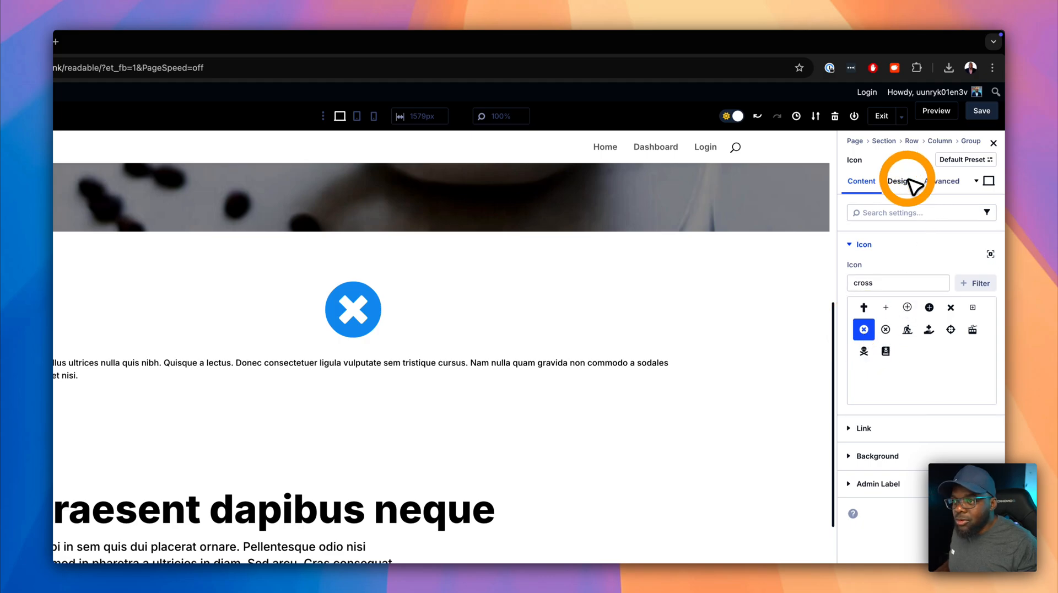
Step: Right-align the cross icon, size it to 3rem, and colour it near-black
left_click(899, 180)
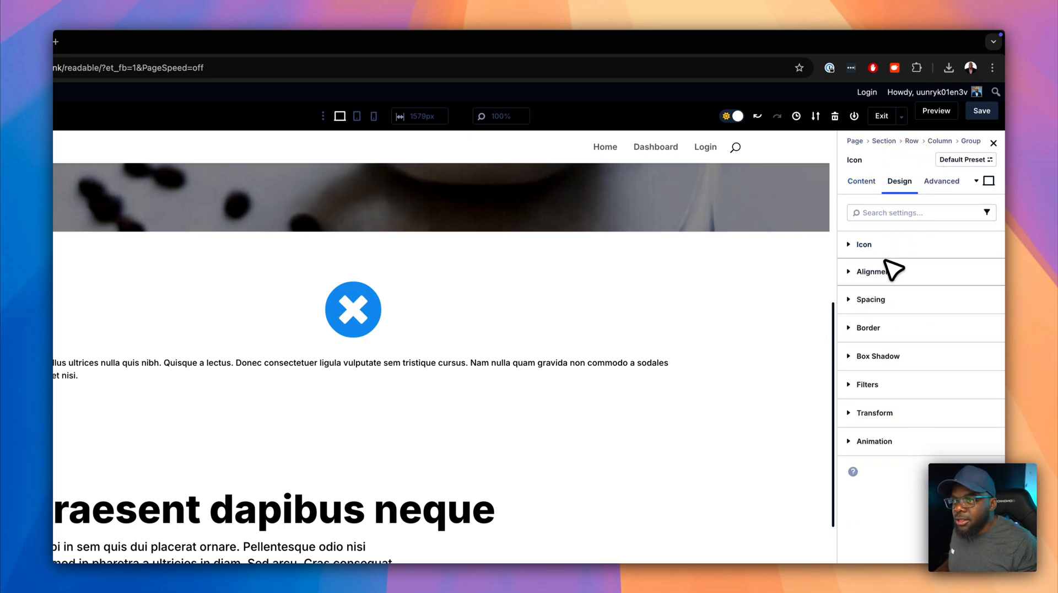
left_click(871, 271)
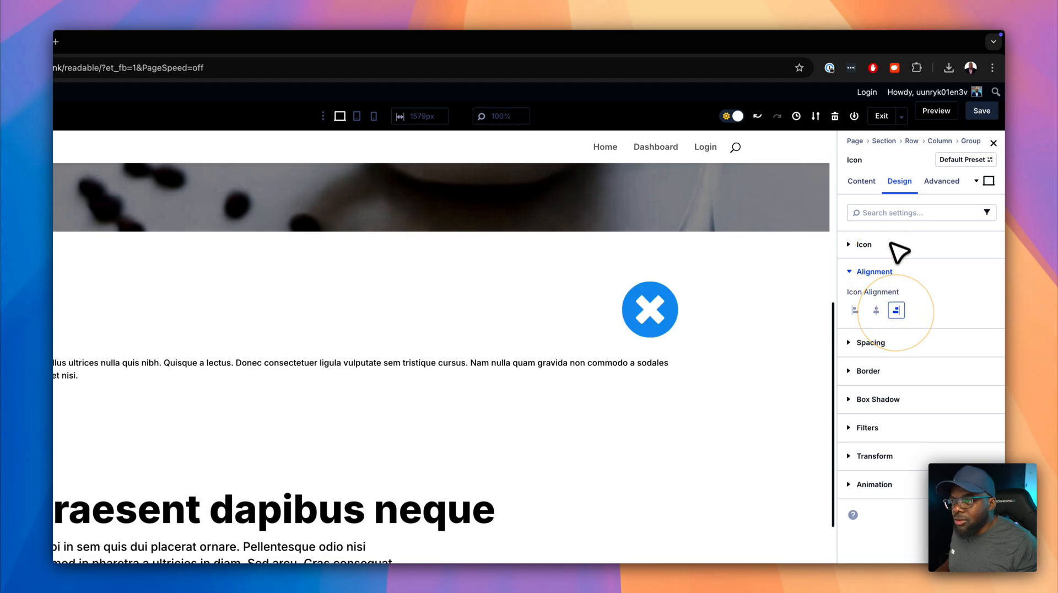
left_click(864, 244)
type("3")
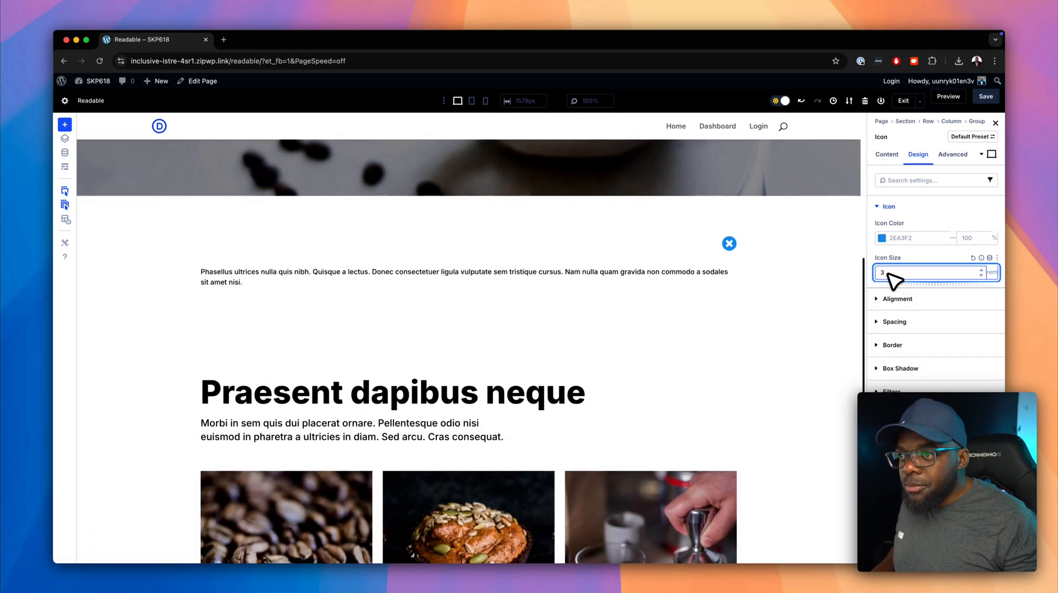
left_click(882, 237)
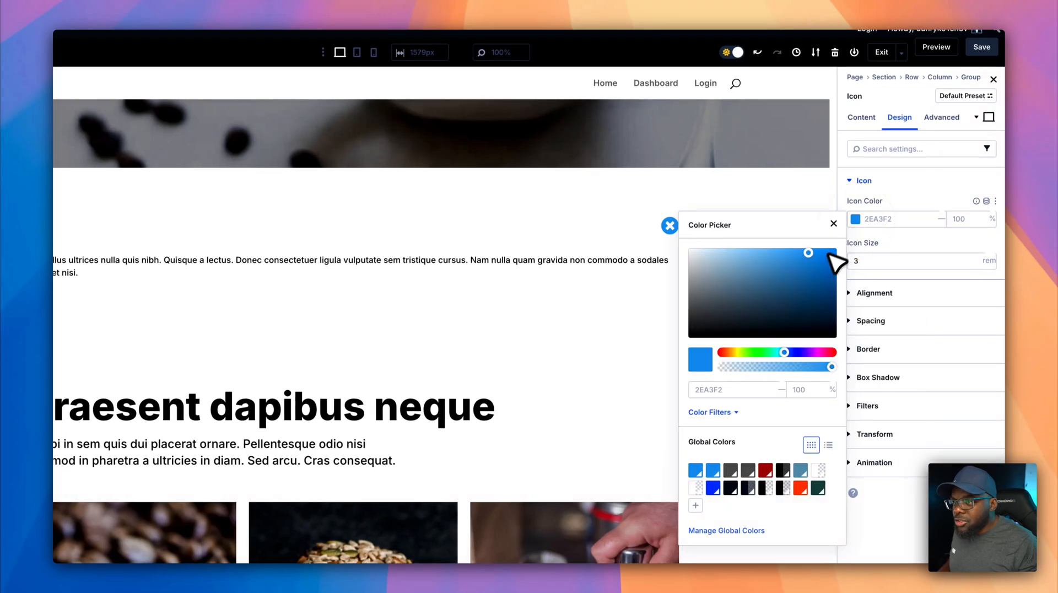
left_click(695, 355)
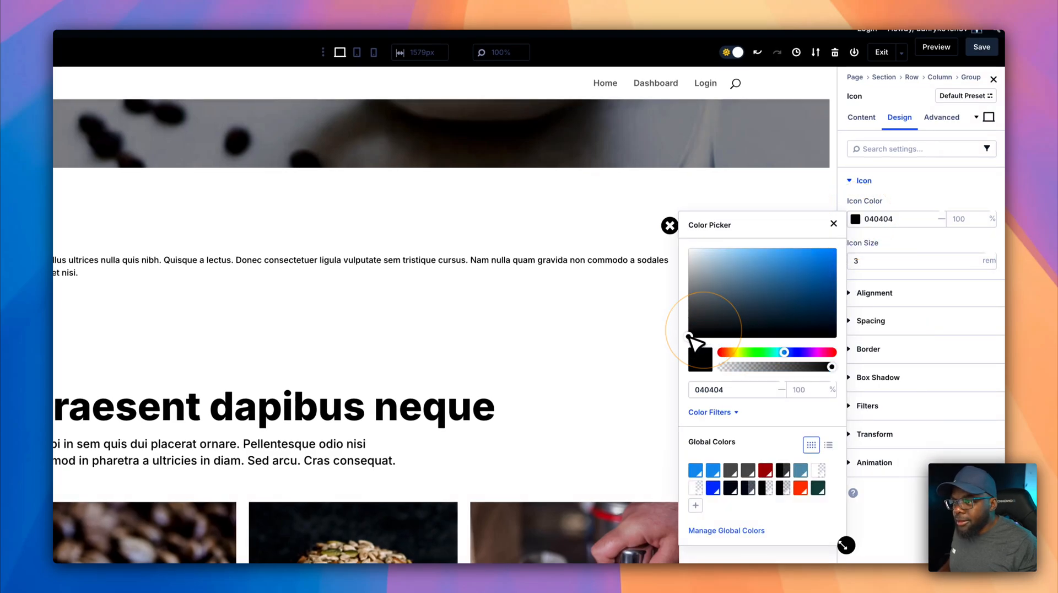
left_click(631, 278)
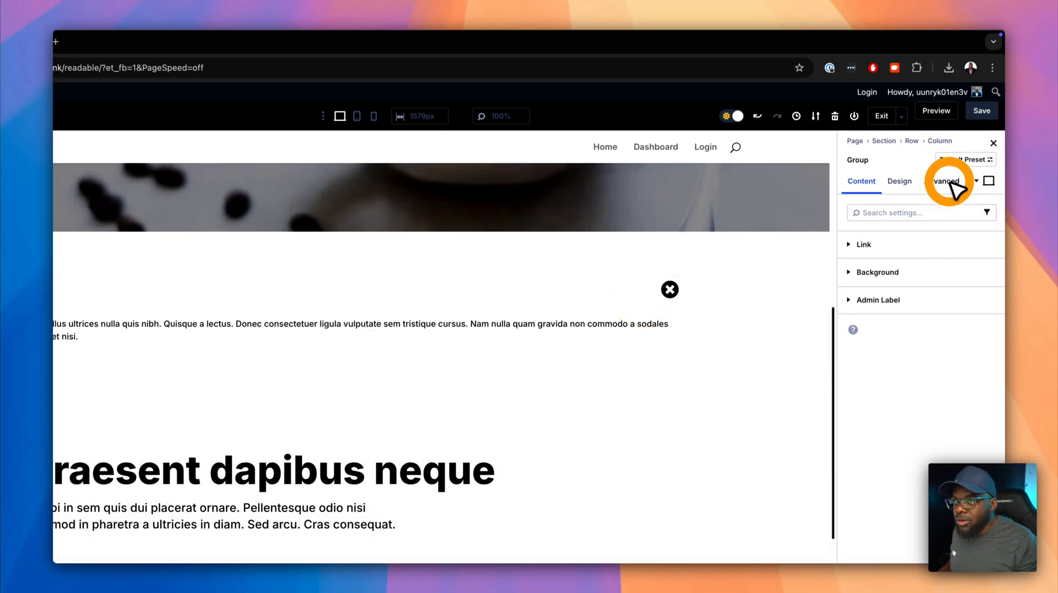
Step: Give the group the 'notice' CSS class and open its Sizing options to centre it
left_click(941, 181)
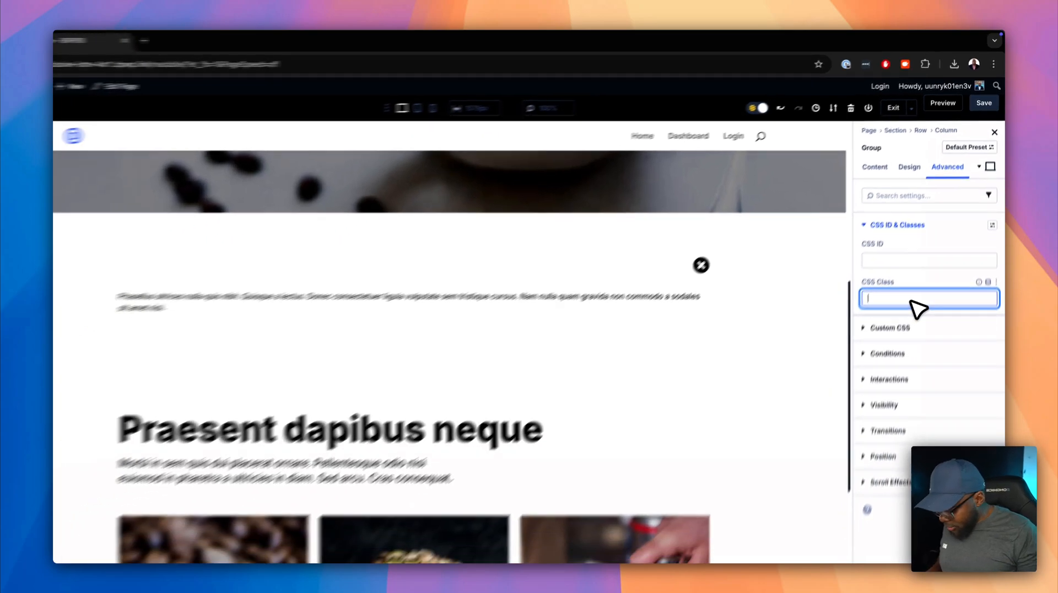
type("notice-su")
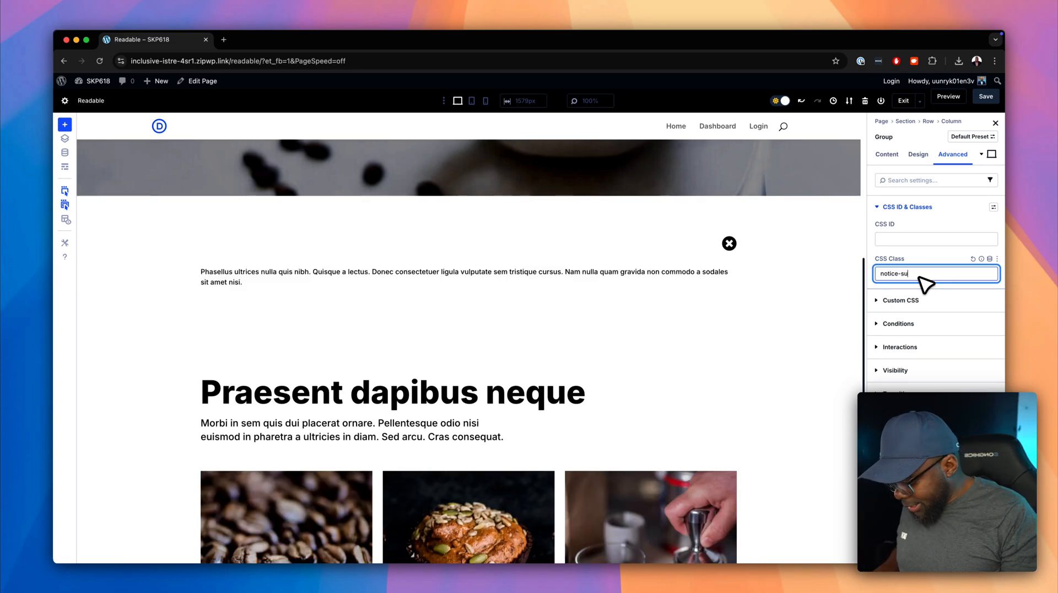
type("ccess")
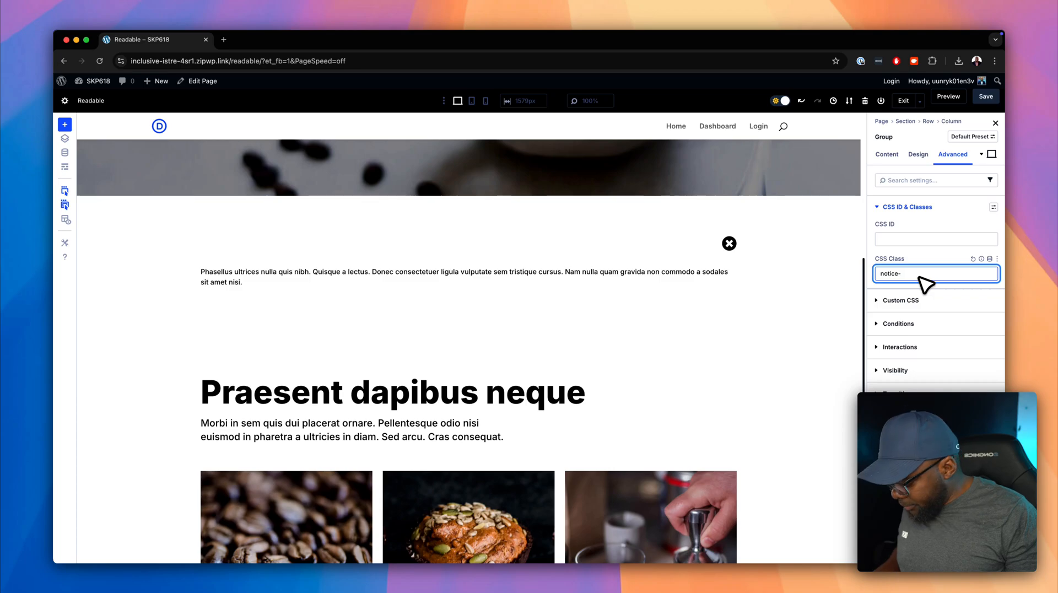
type("error")
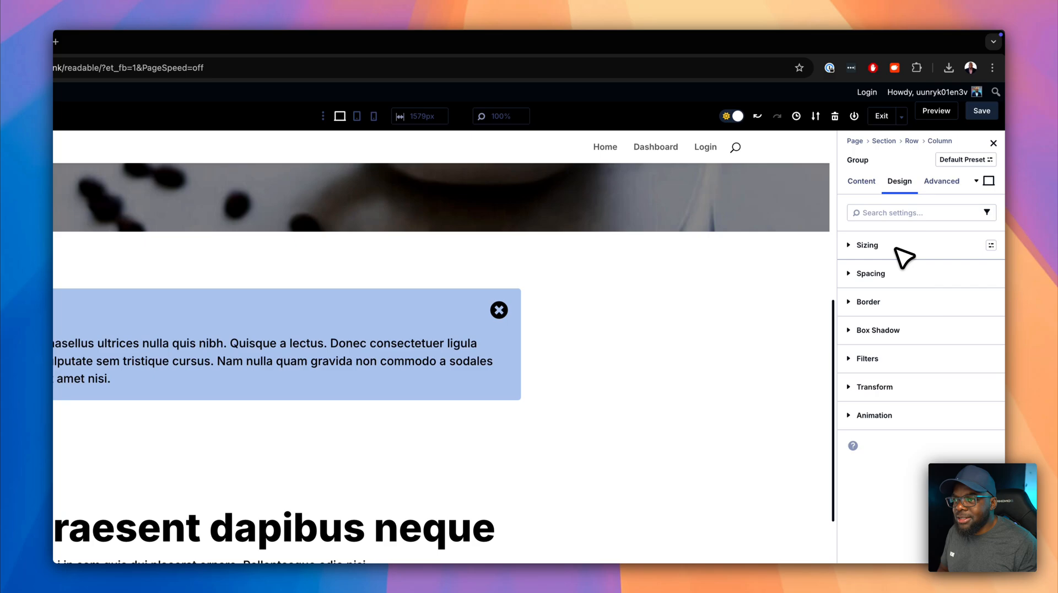
left_click(867, 245)
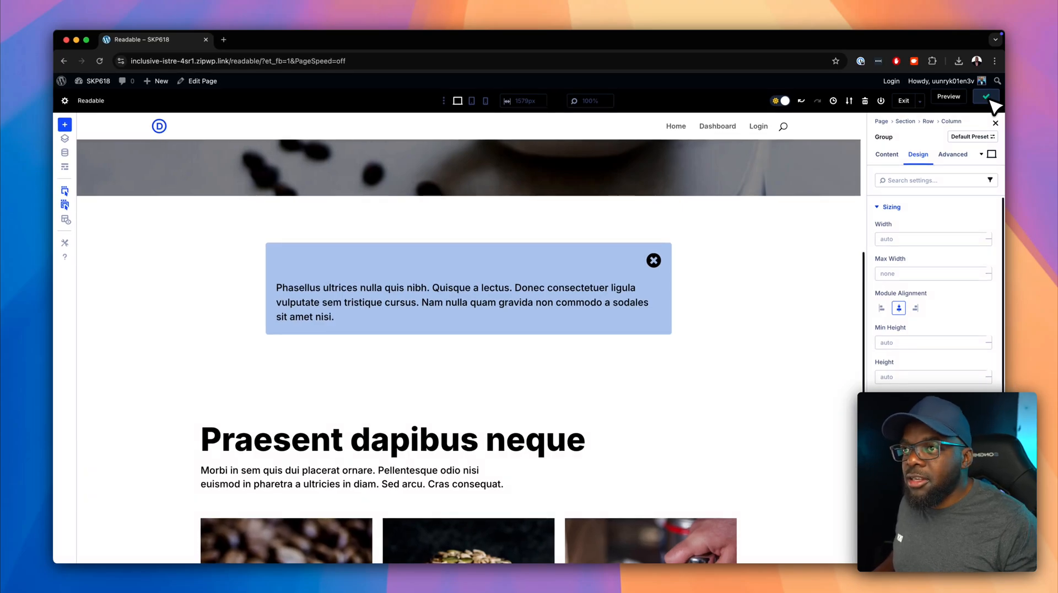
Step: Save the page changes and scroll down to the notice box
left_click(986, 96)
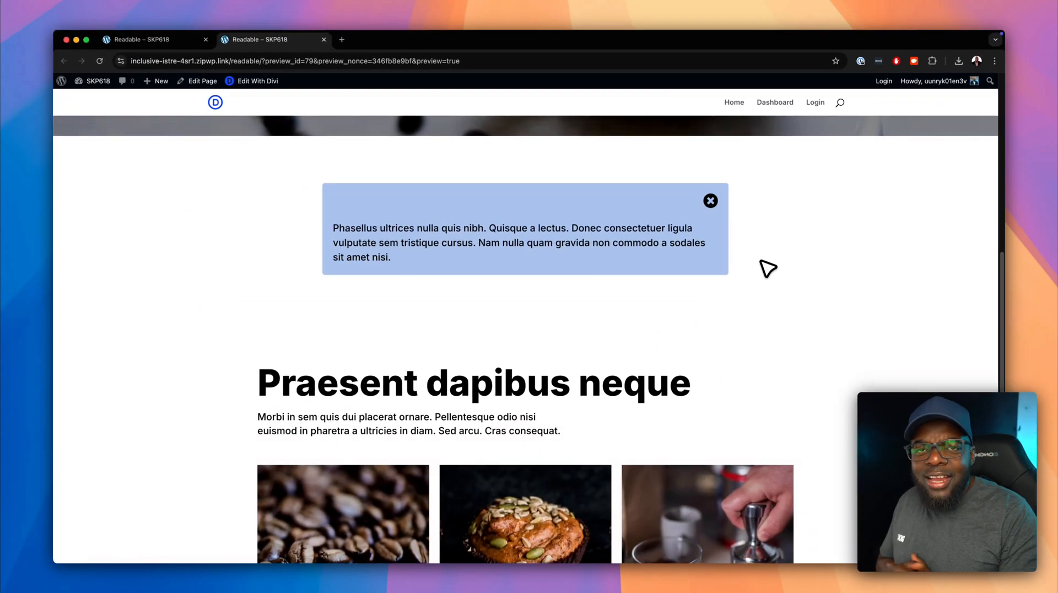
mouse_move(111, 156)
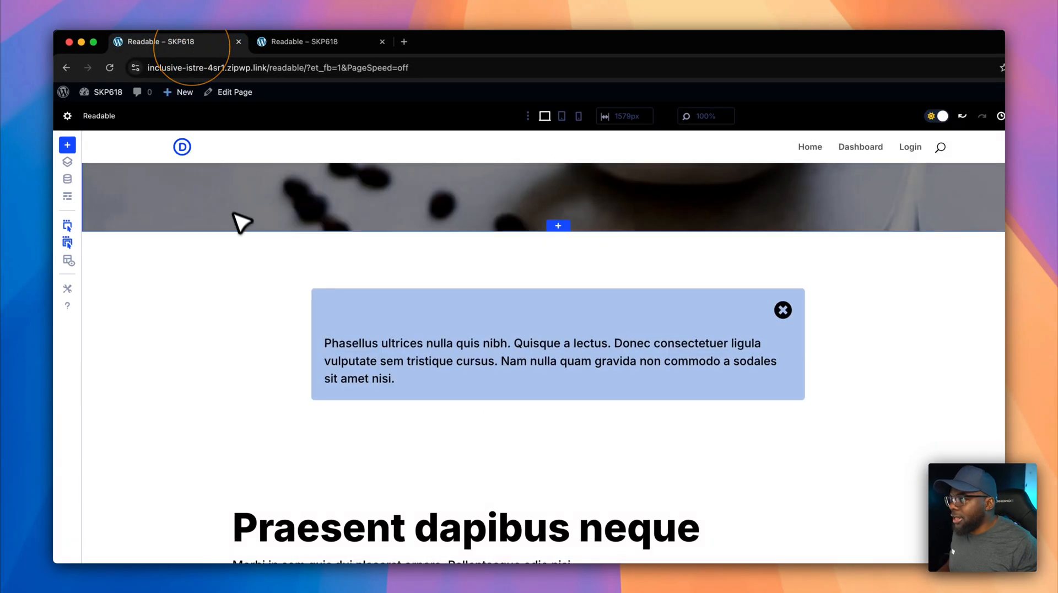
scroll("down", 3)
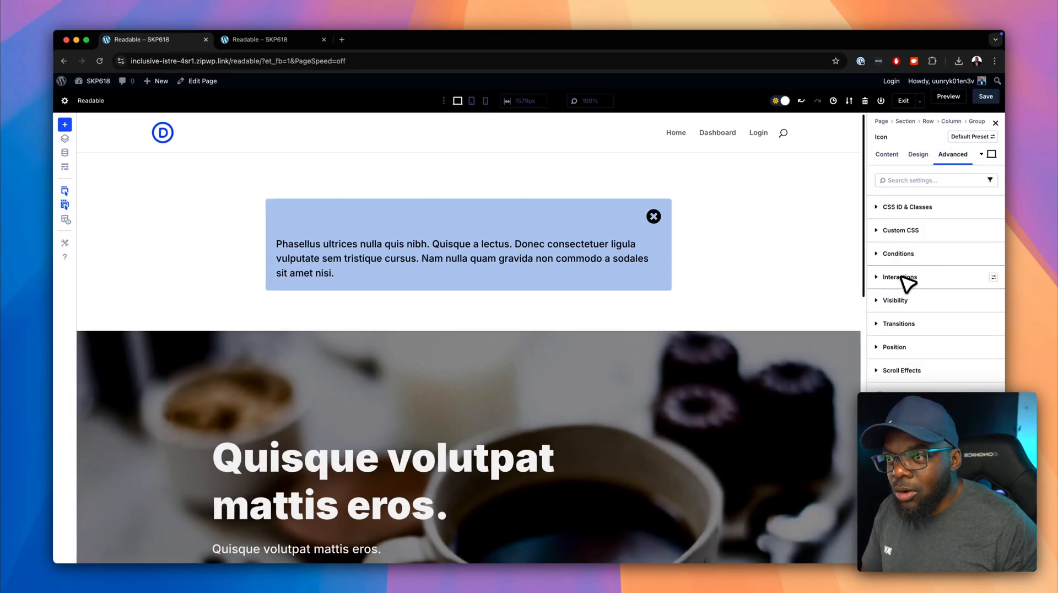
mouse_move(898, 282)
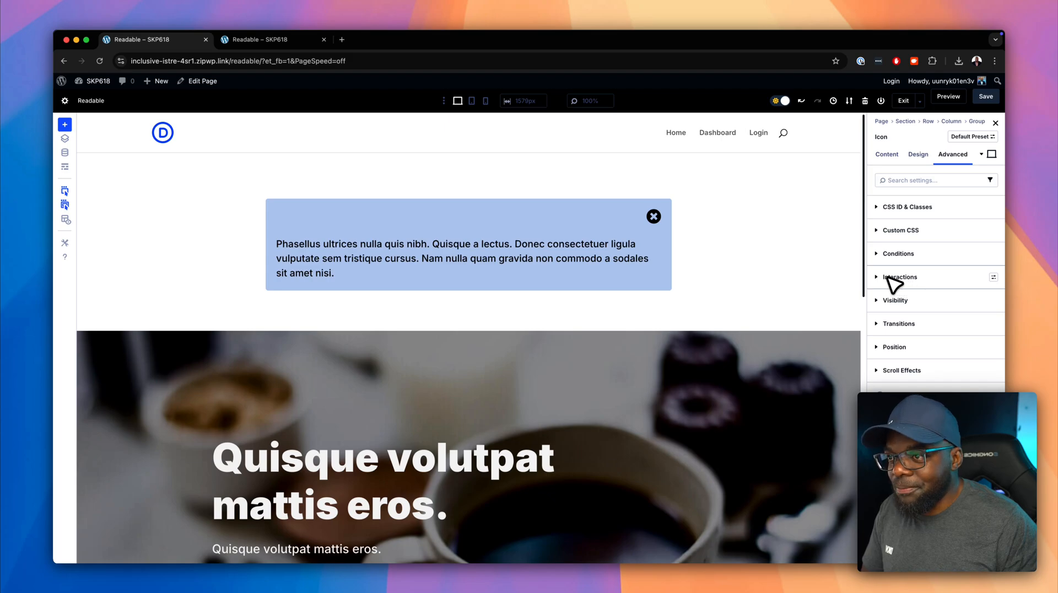
Step: Add and save a click interaction on the close icon with the Hide Element effect targeting a Section
left_click(900, 277)
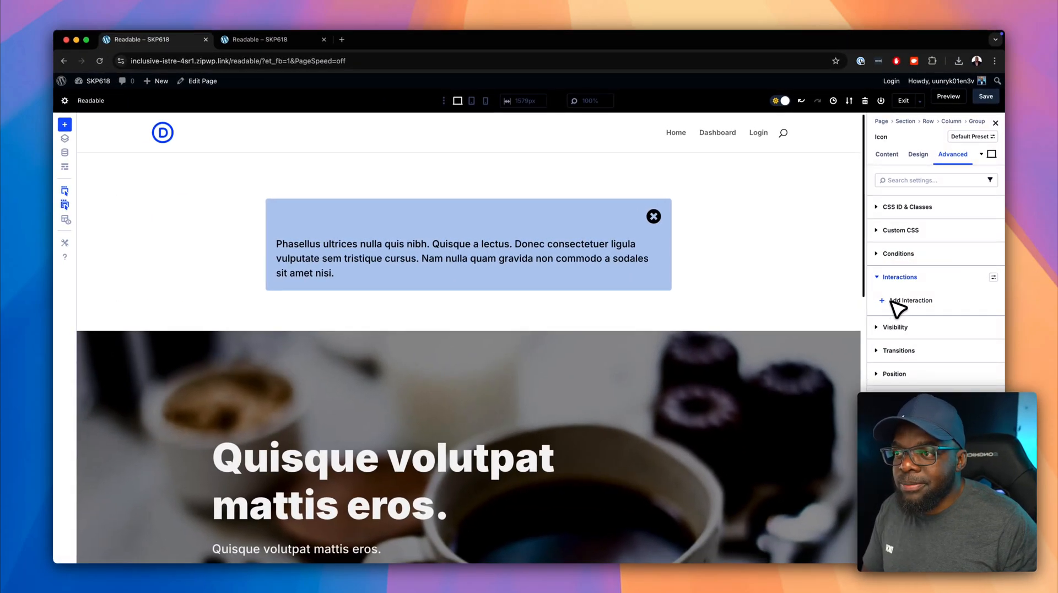
left_click(911, 300)
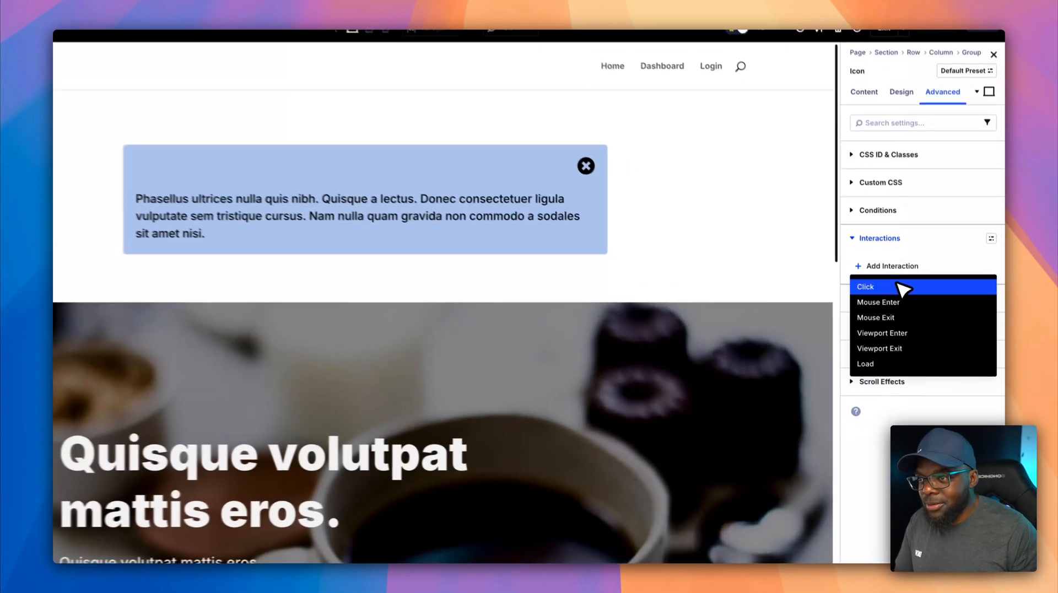
left_click(866, 287)
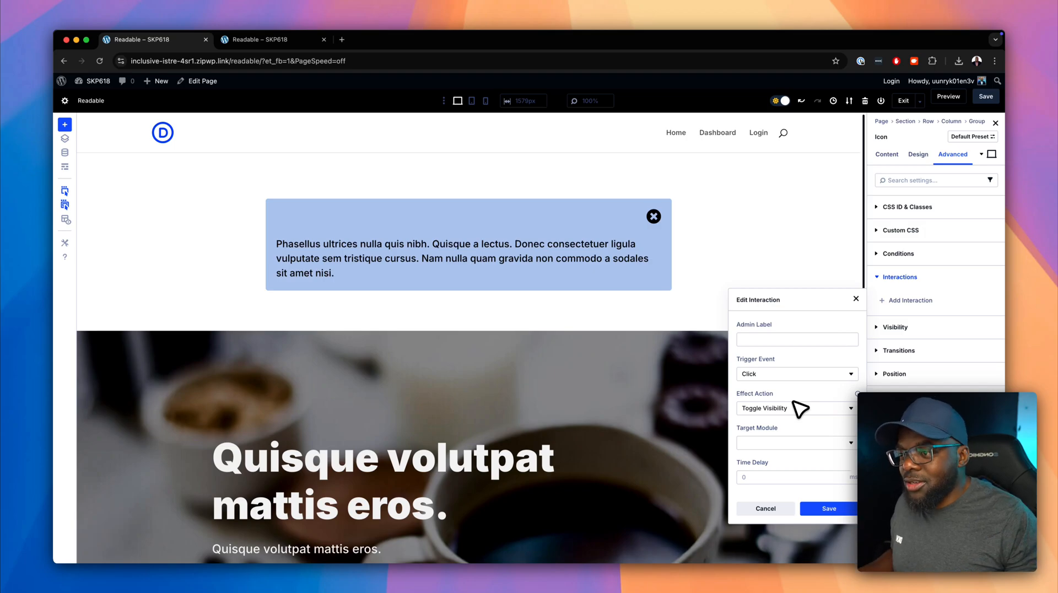
left_click(794, 408)
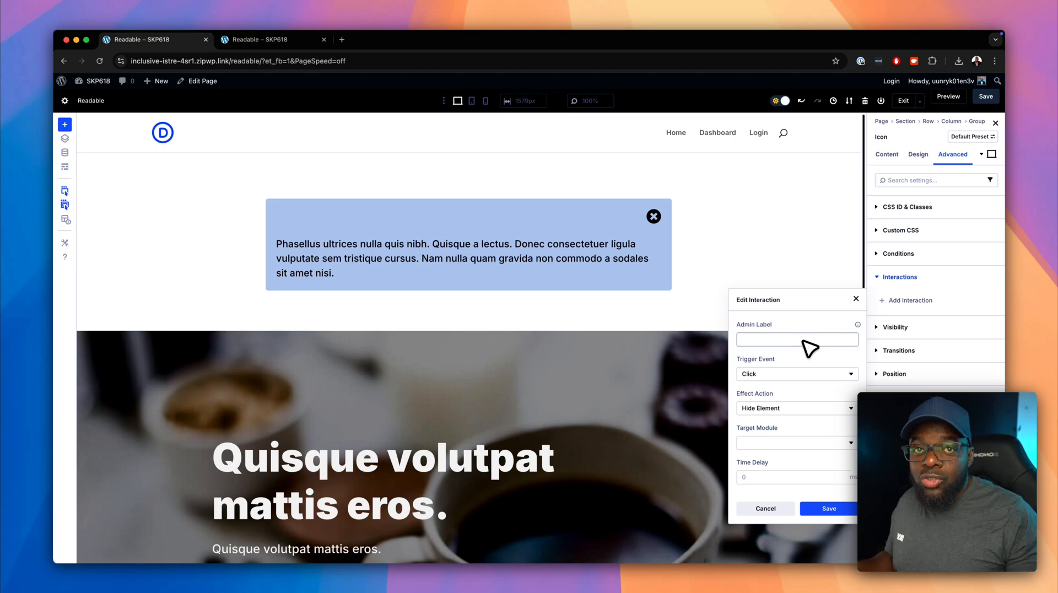
mouse_move(797, 449)
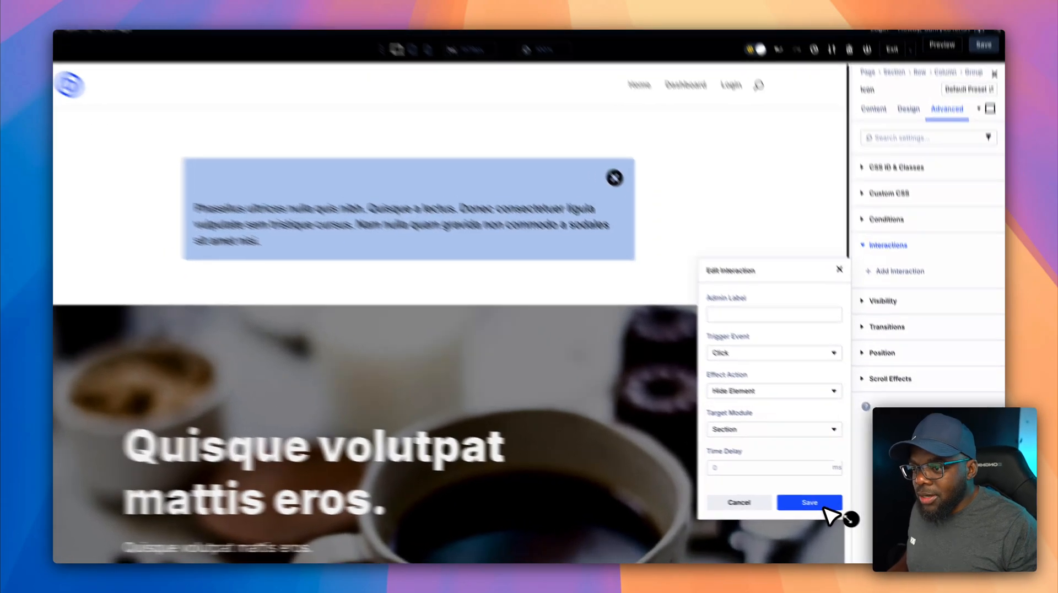
left_click(808, 502)
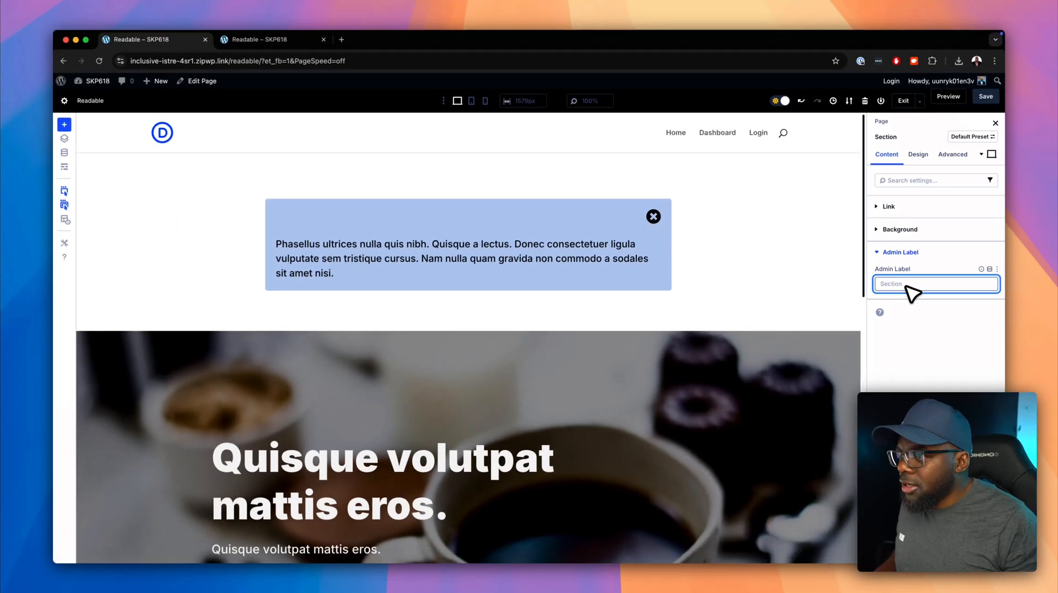
Step: Label the section 'notice' and reopen the close icon's Advanced interactions list
type("not")
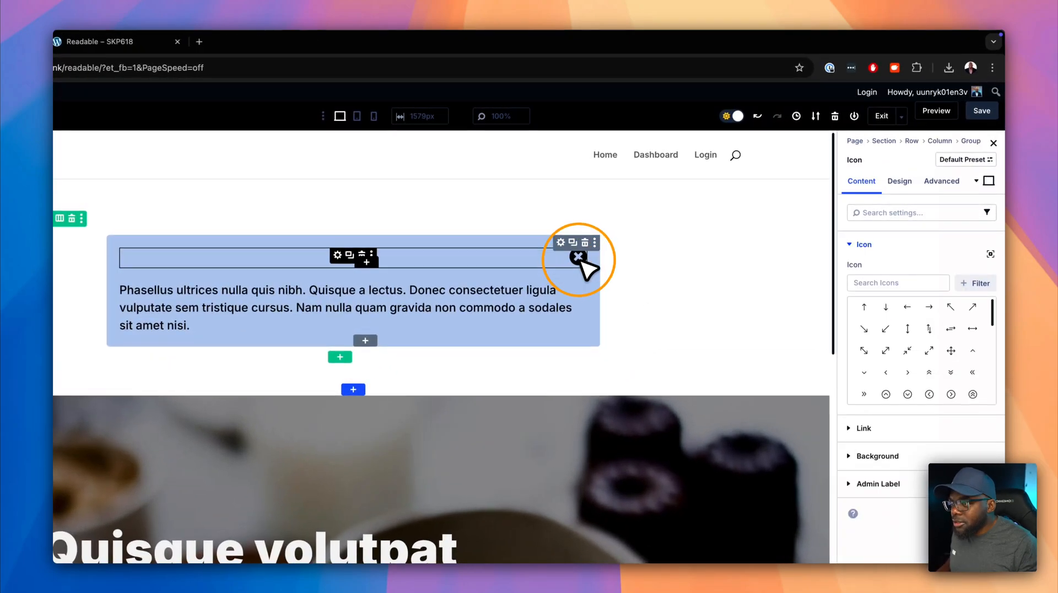
left_click(941, 180)
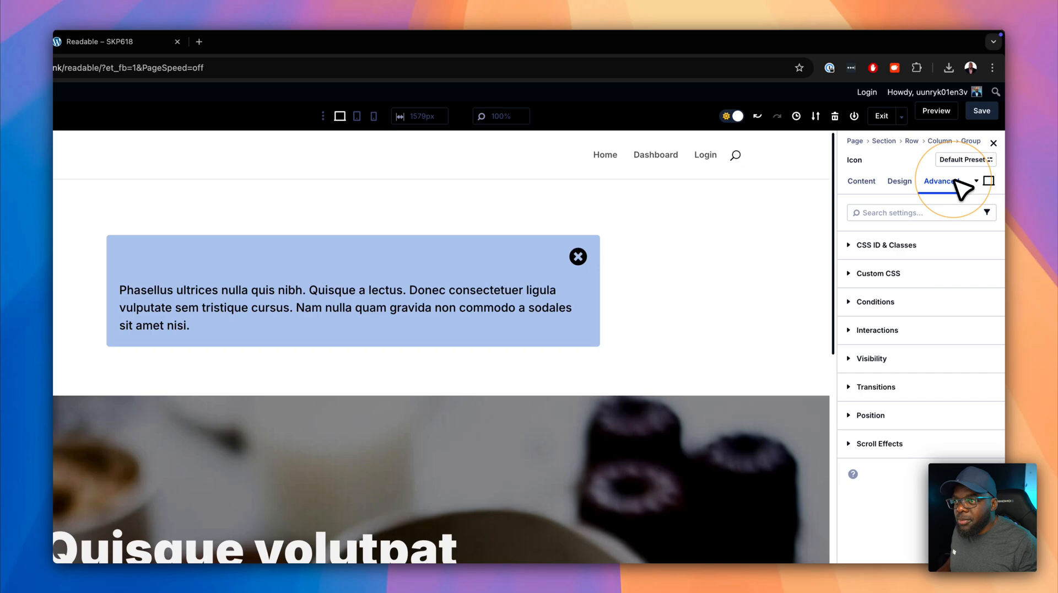
left_click(877, 330)
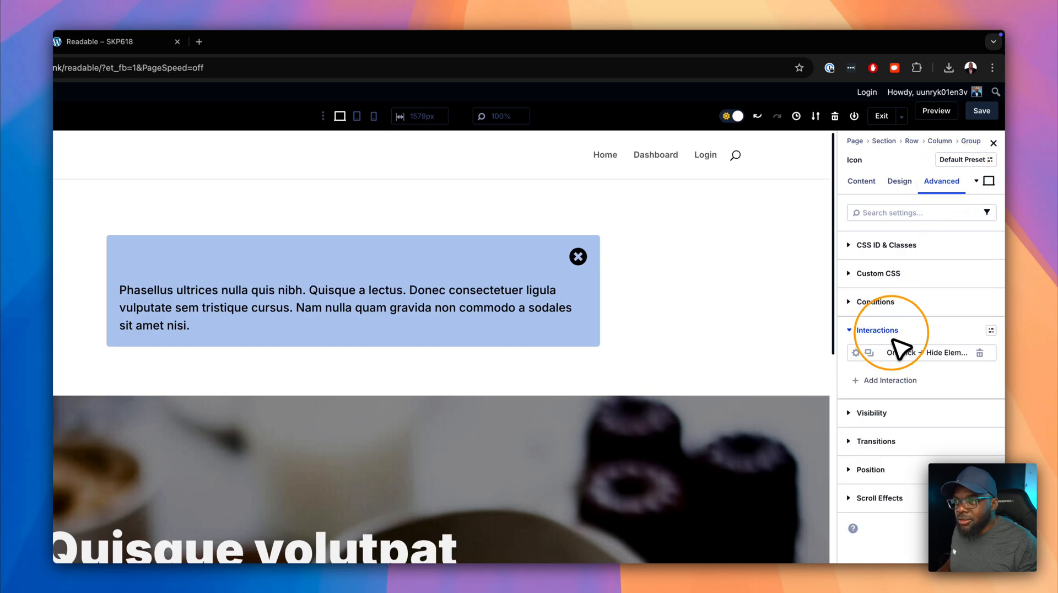
left_click(918, 352)
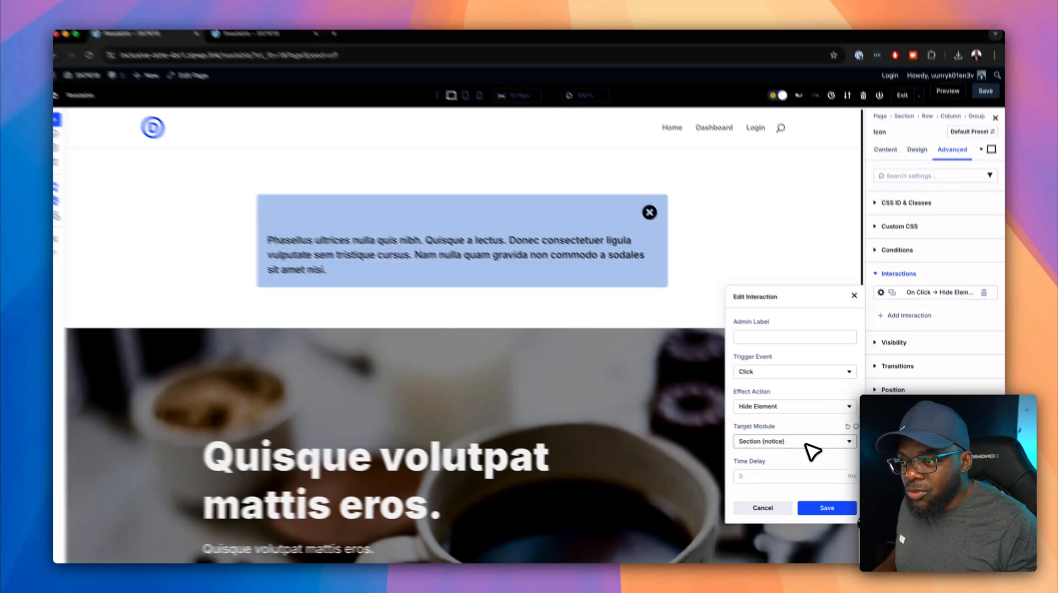
Step: Retarget the interaction to Section (notice) and preview the saved page on the front end
left_click(790, 442)
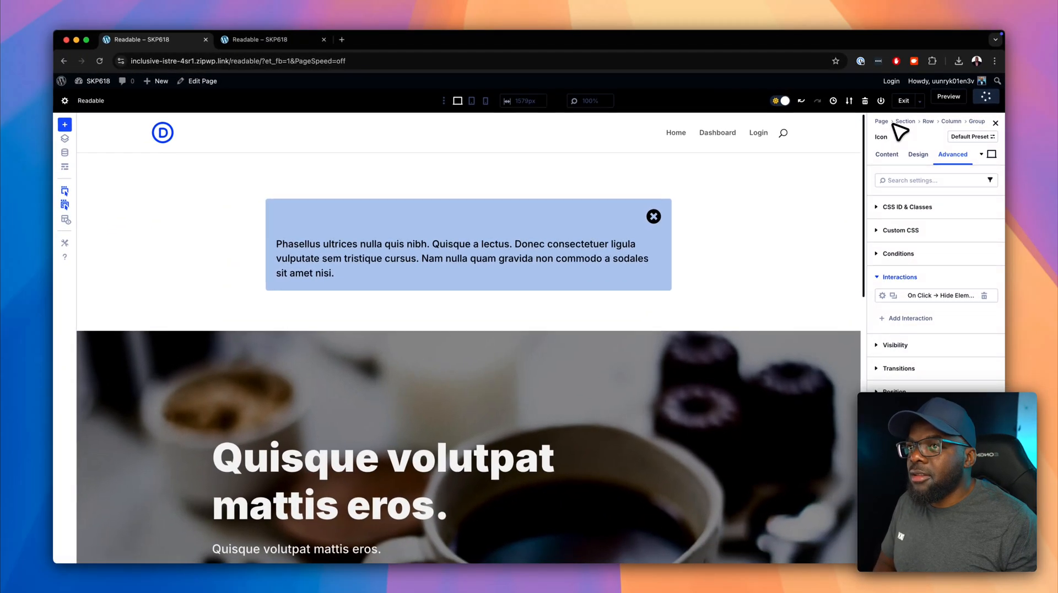
left_click(318, 41)
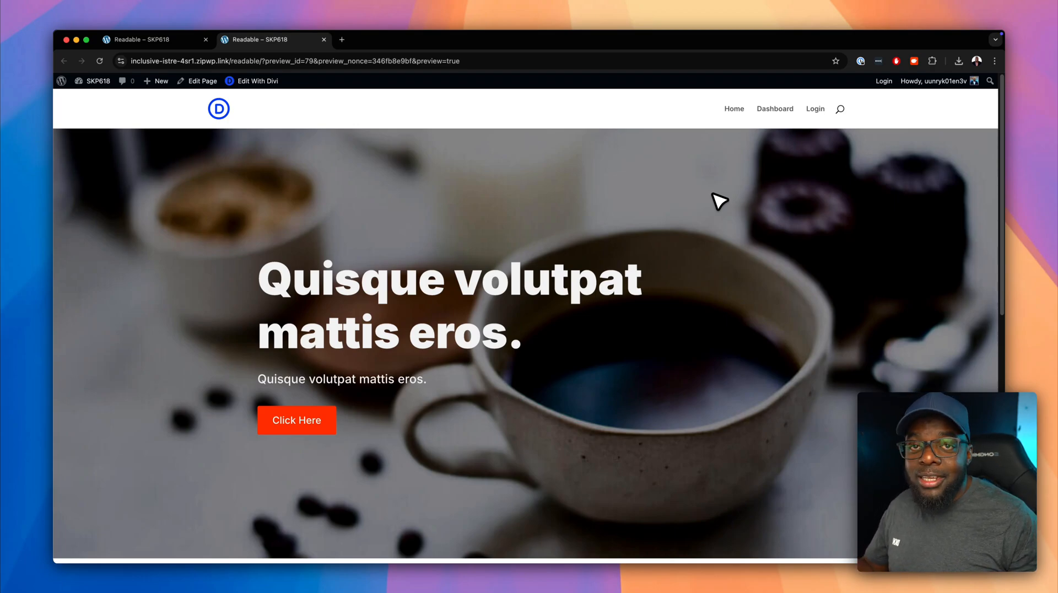
mouse_move(378, 76)
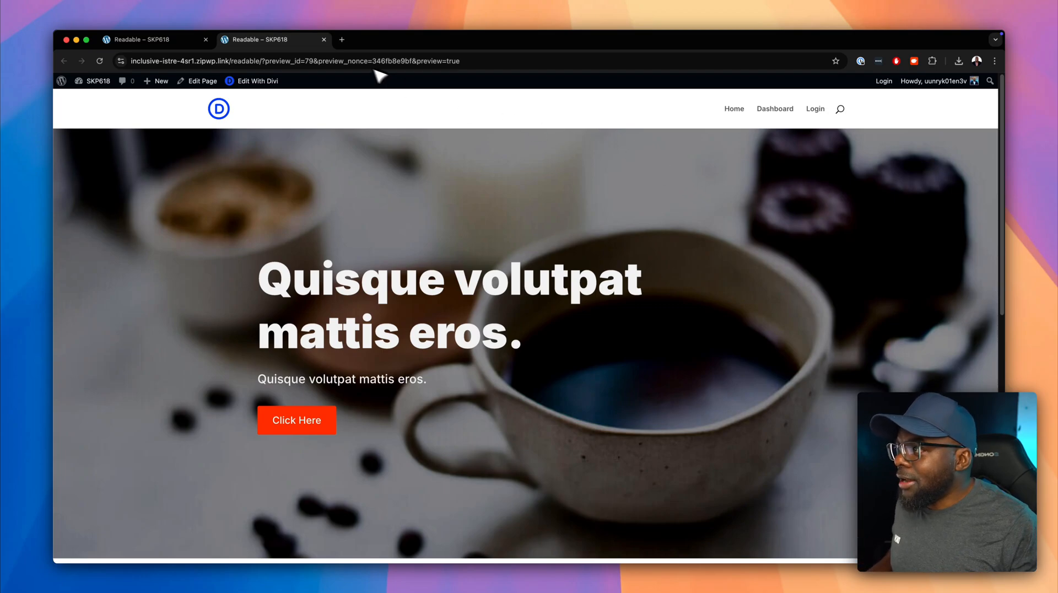
Step: Return from the site preview to editing the page in the Visual Builder
left_click(256, 81)
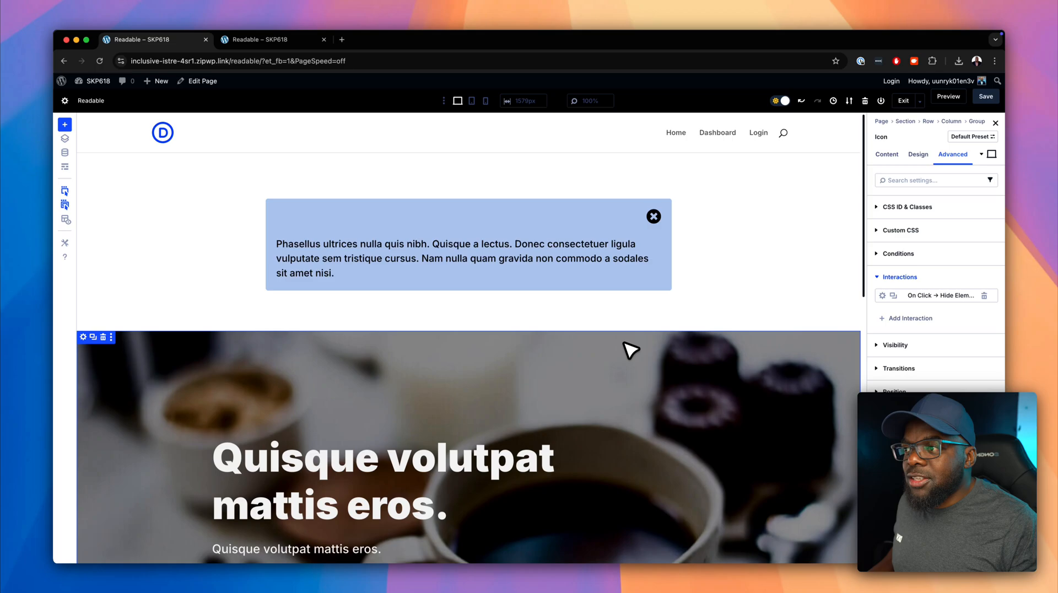
Step: Start a 'featured' admin label on the features section and open the Click Here button's settings
left_click(653, 217)
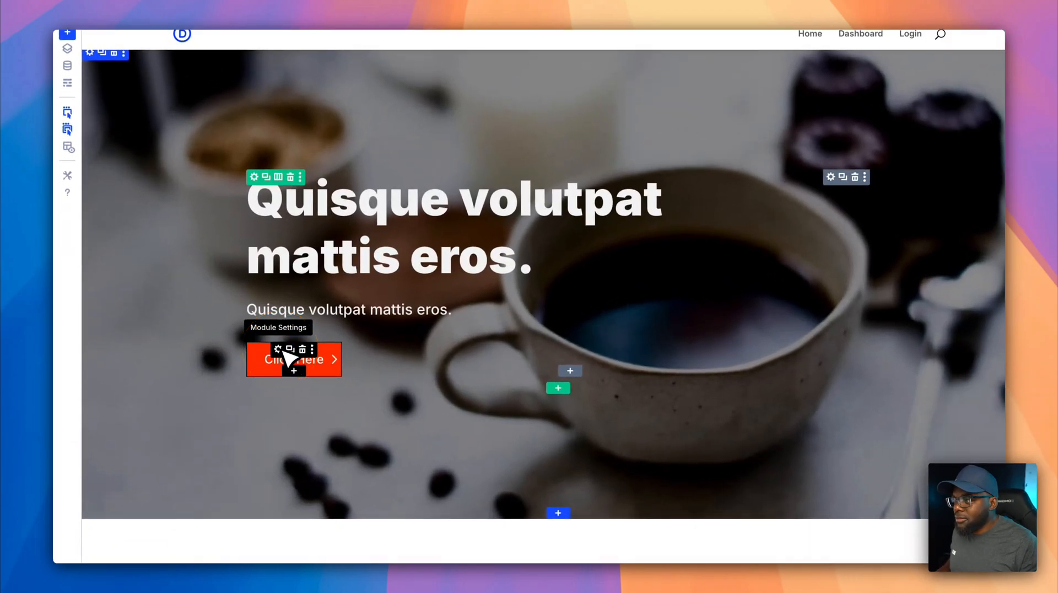
left_click(942, 181)
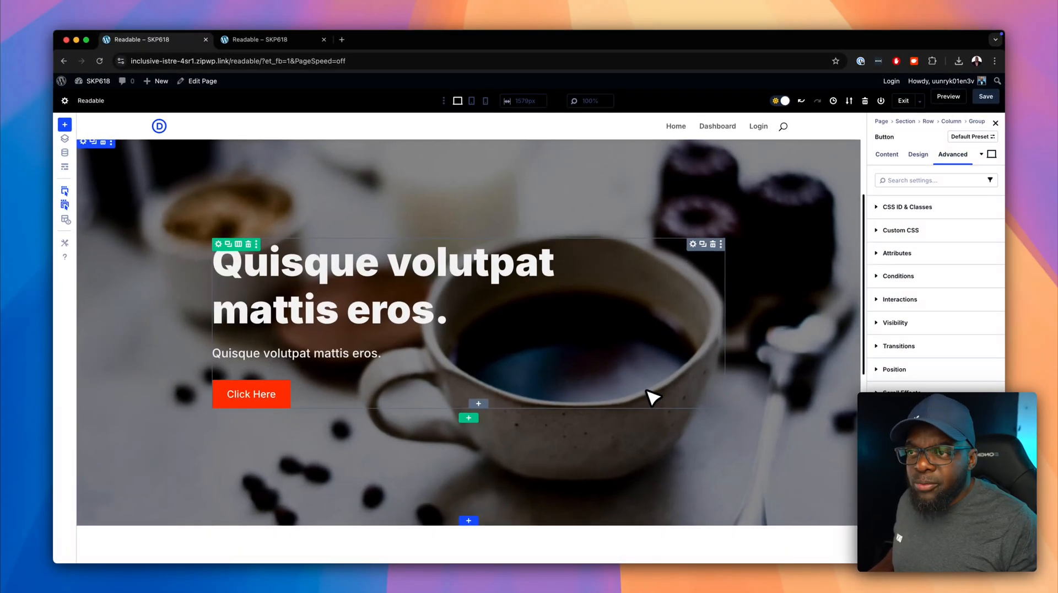
scroll("down", 3)
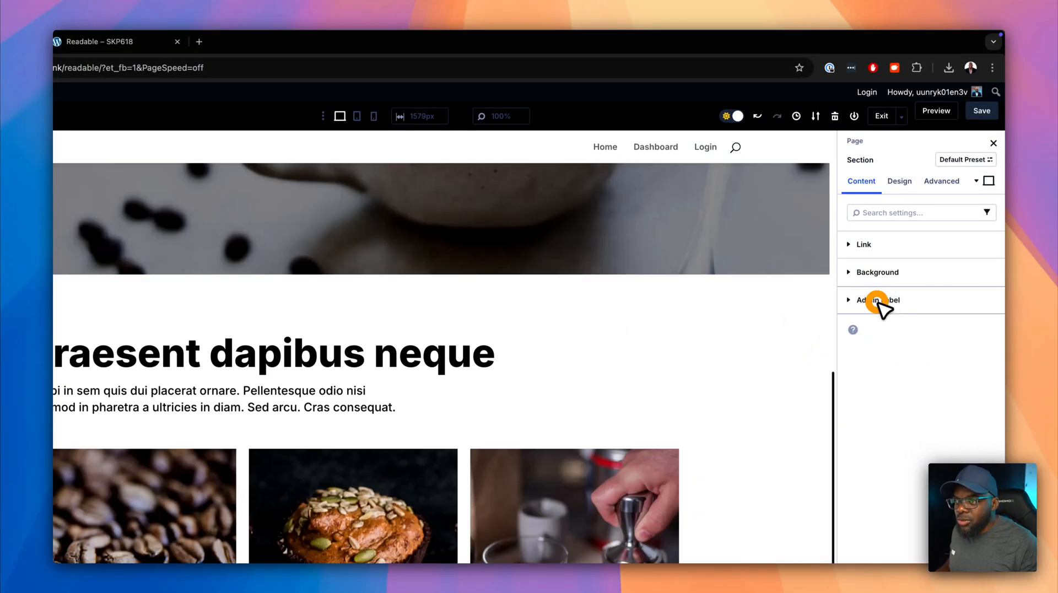
left_click(878, 300)
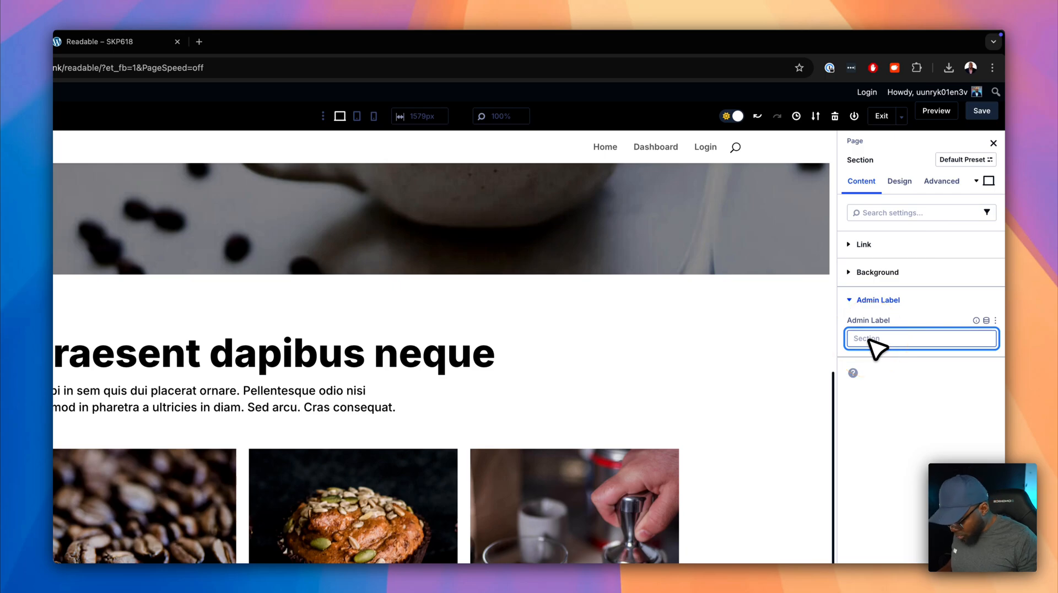
type("mak")
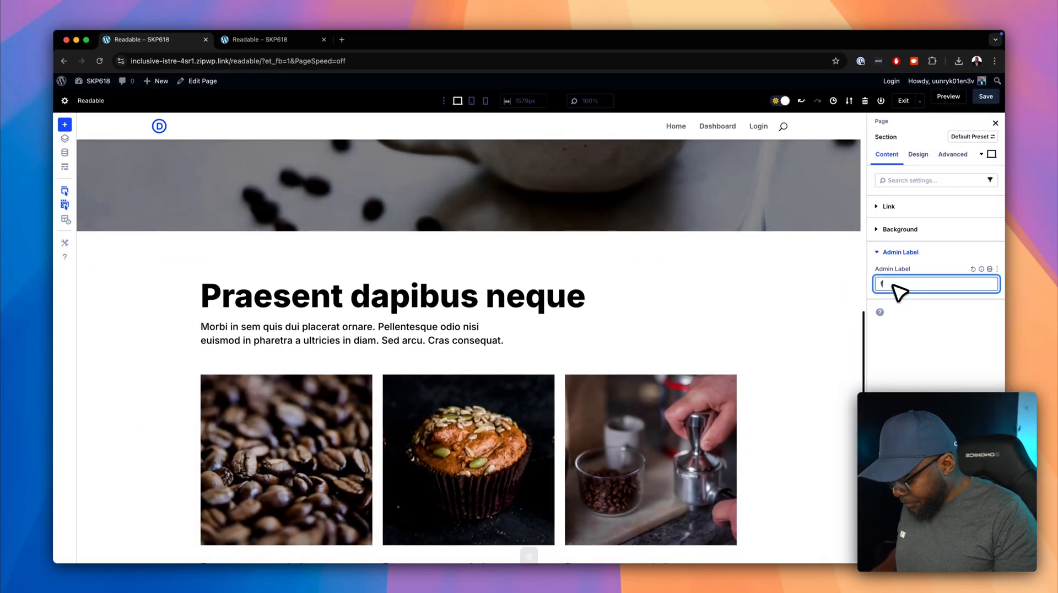
type("featured")
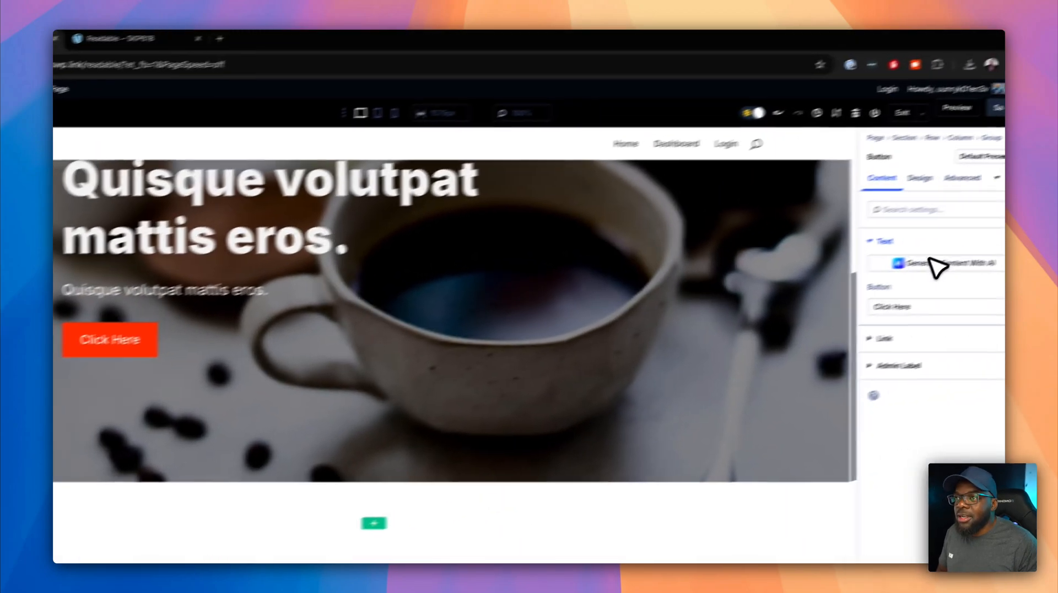
Step: Add a Click-triggered Scroll To Element interaction targeting Section (features) to the Click Here button
left_click(942, 181)
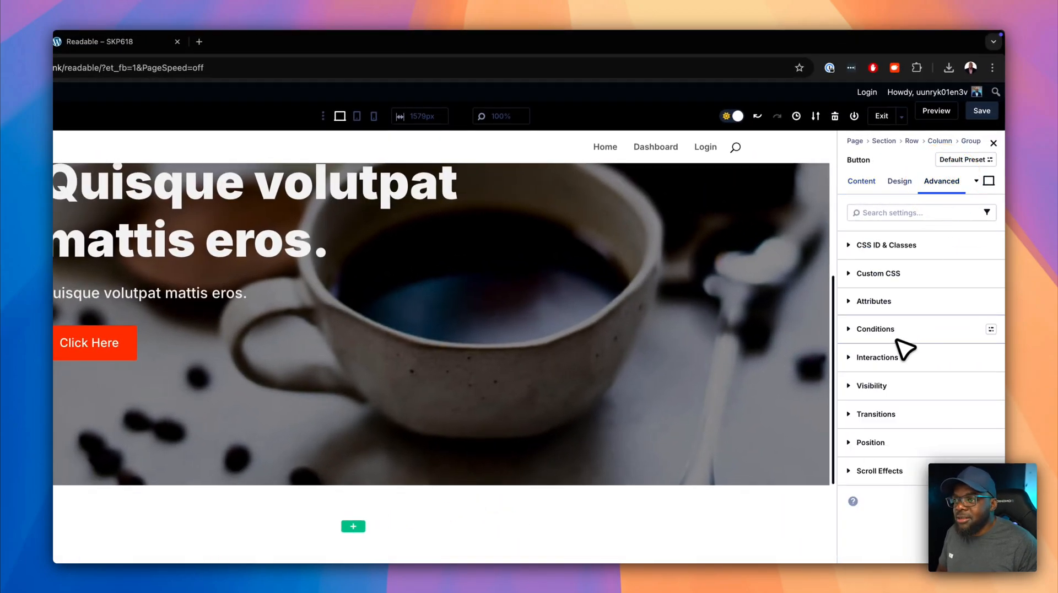
left_click(877, 357)
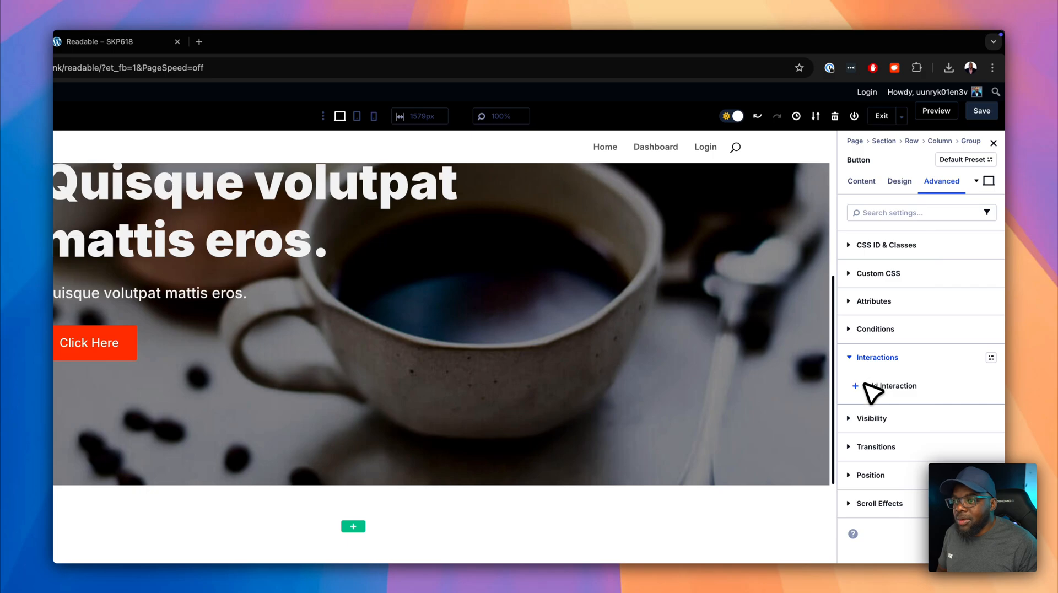
left_click(890, 385)
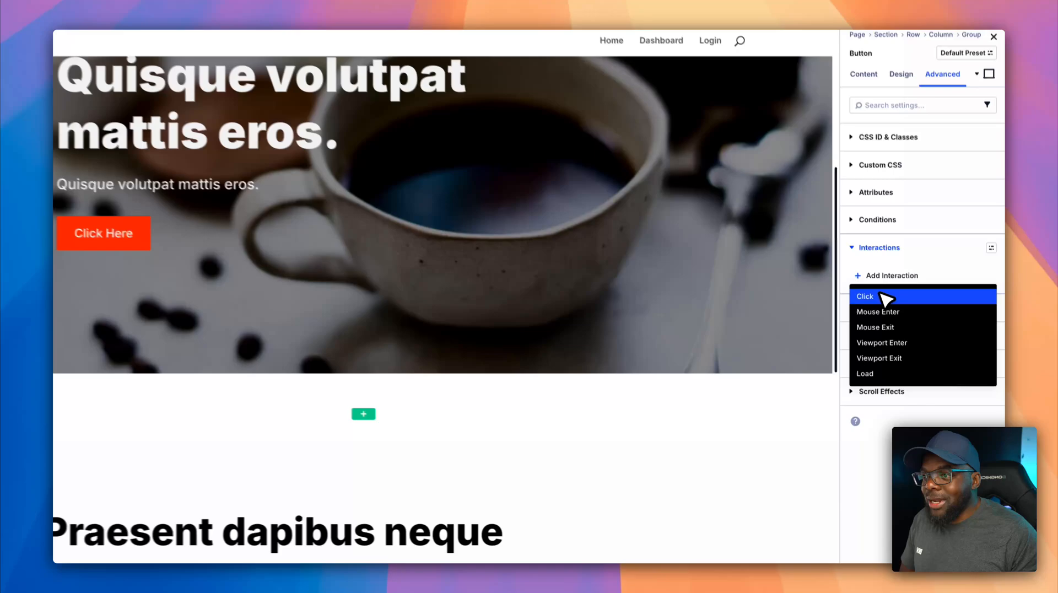
left_click(865, 296)
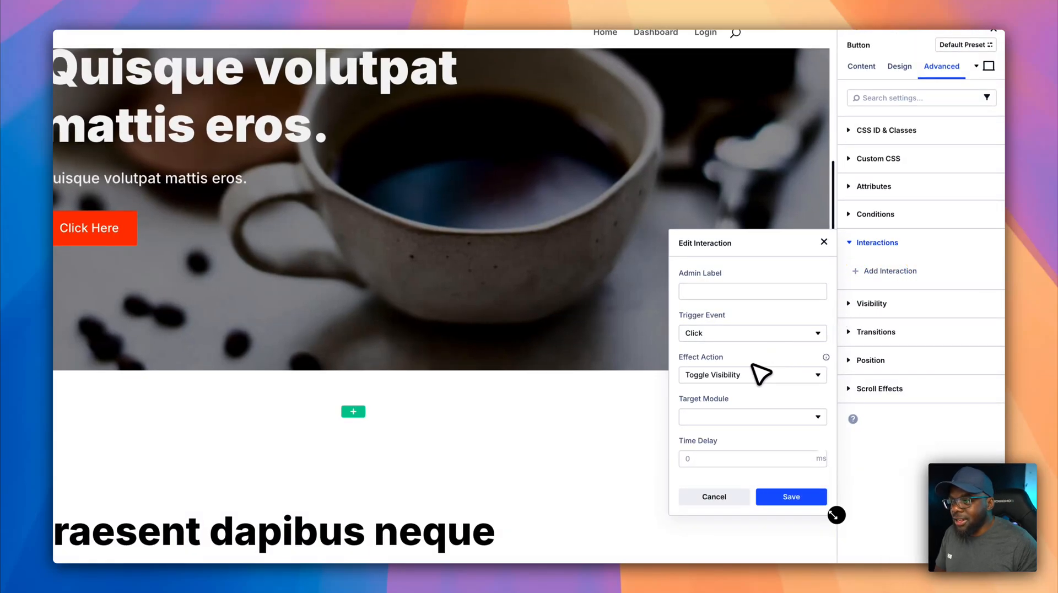
left_click(752, 375)
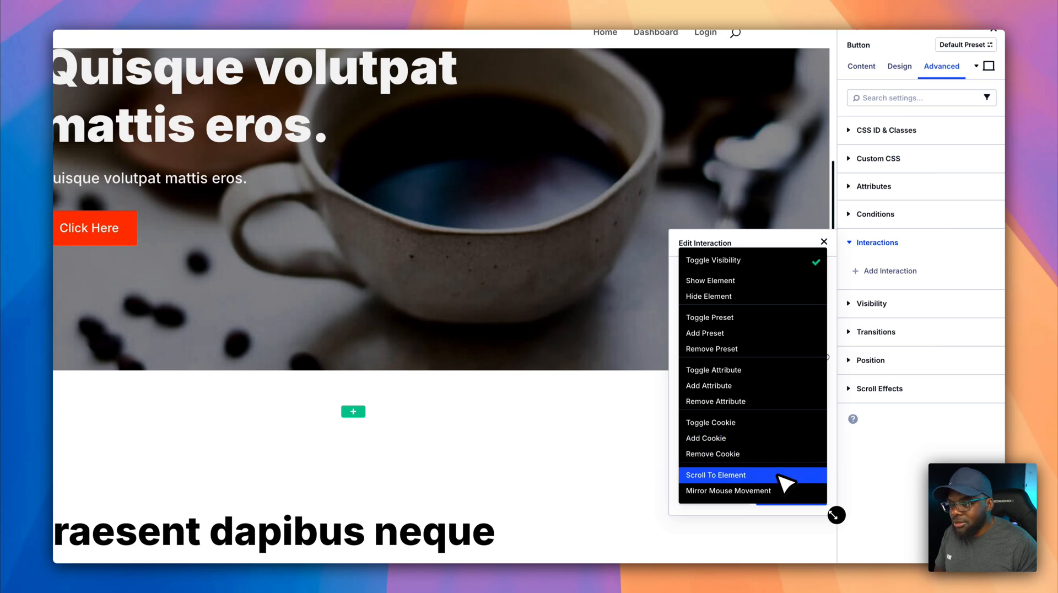
left_click(716, 475)
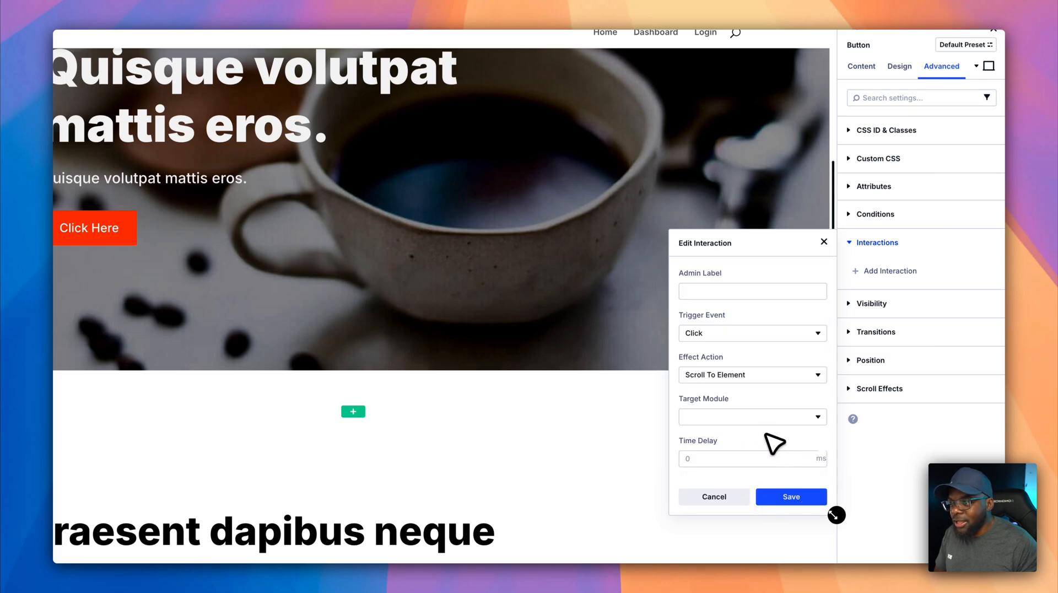
left_click(751, 416)
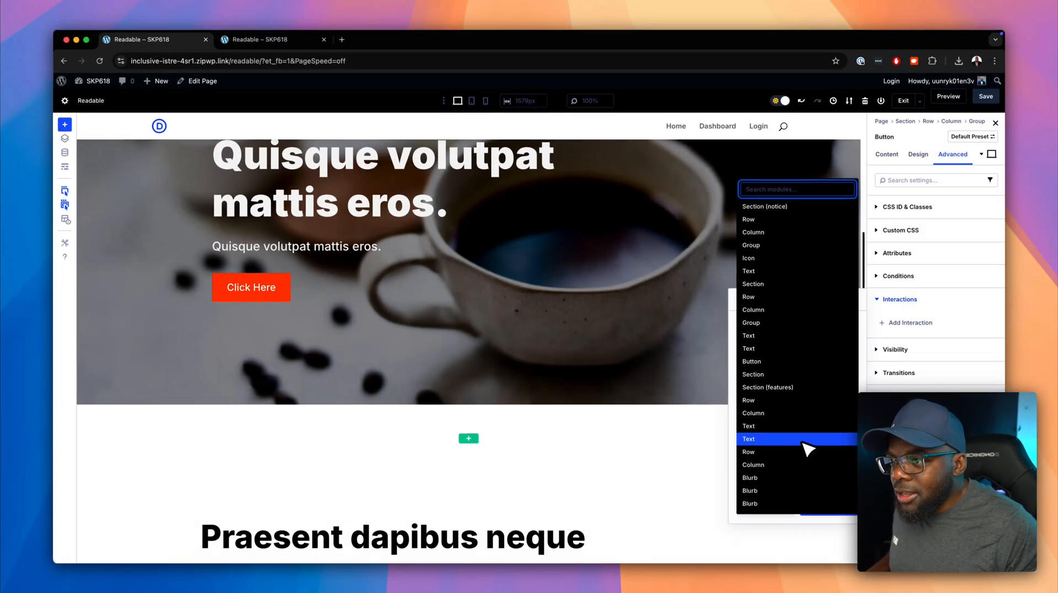
mouse_move(796, 387)
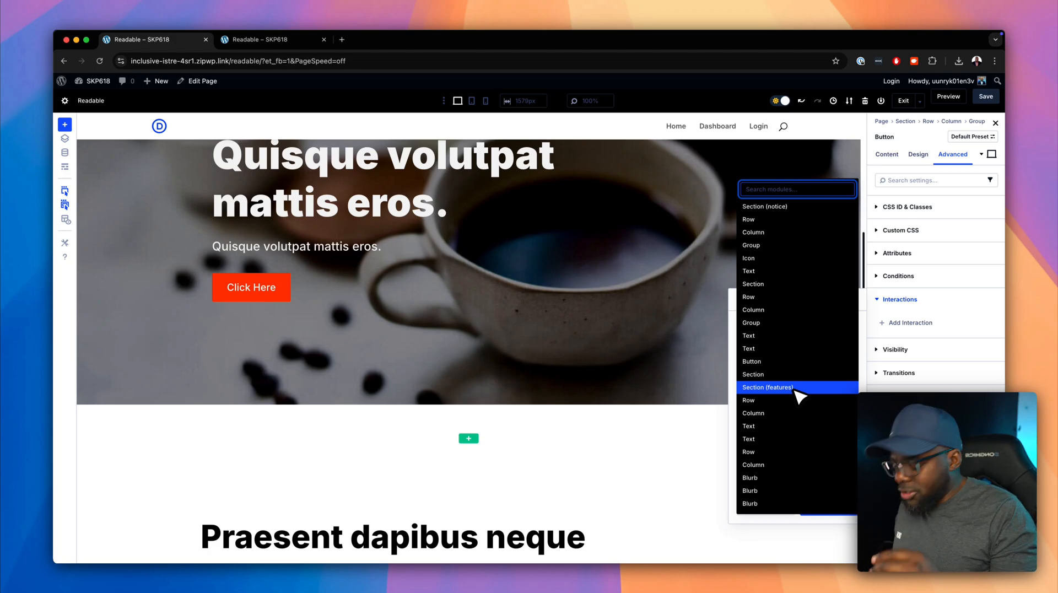
type("section")
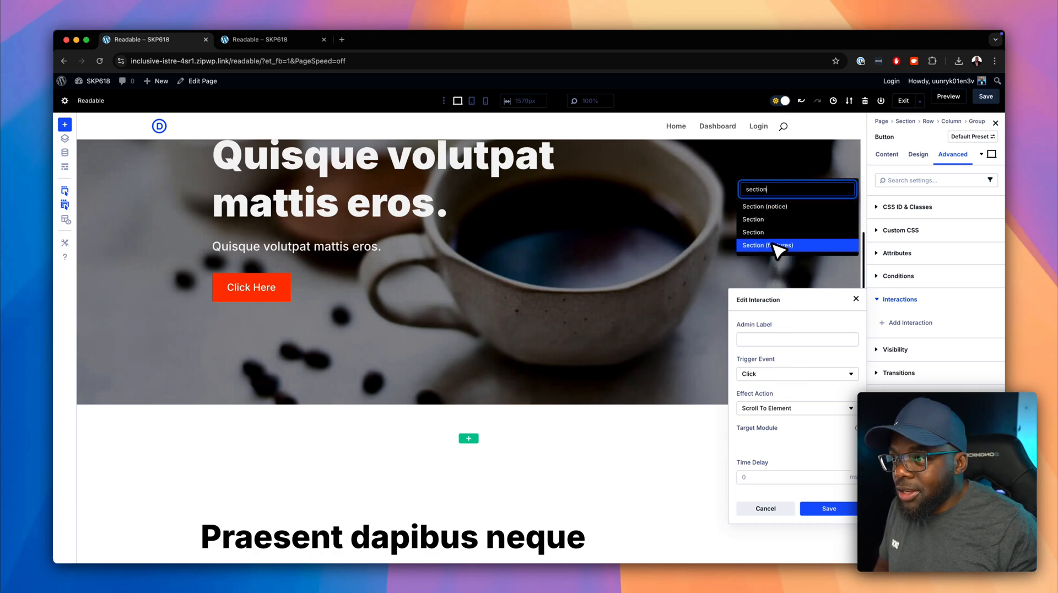
left_click(766, 245)
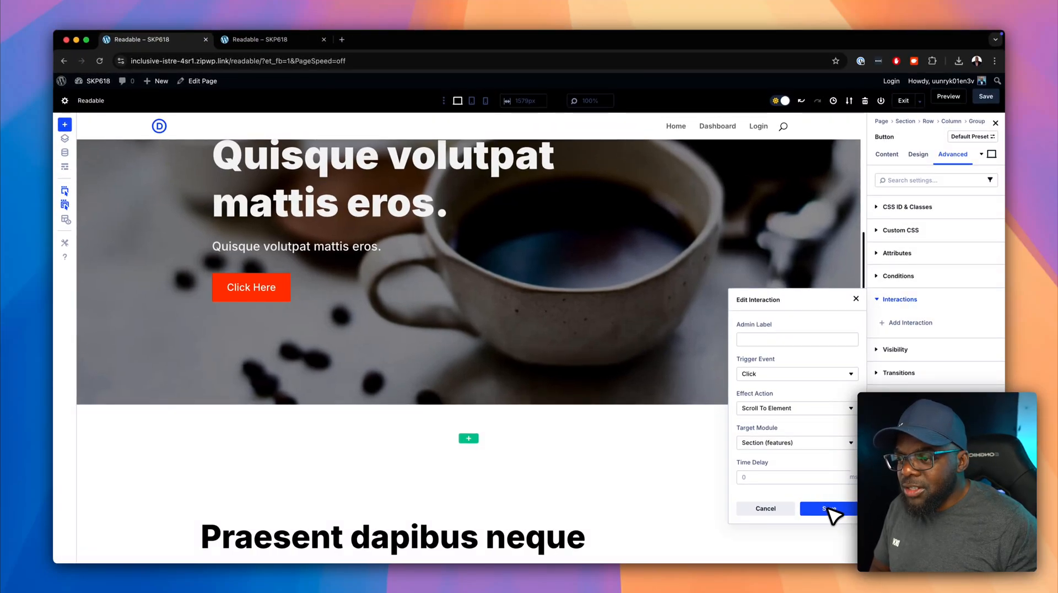
left_click(829, 508)
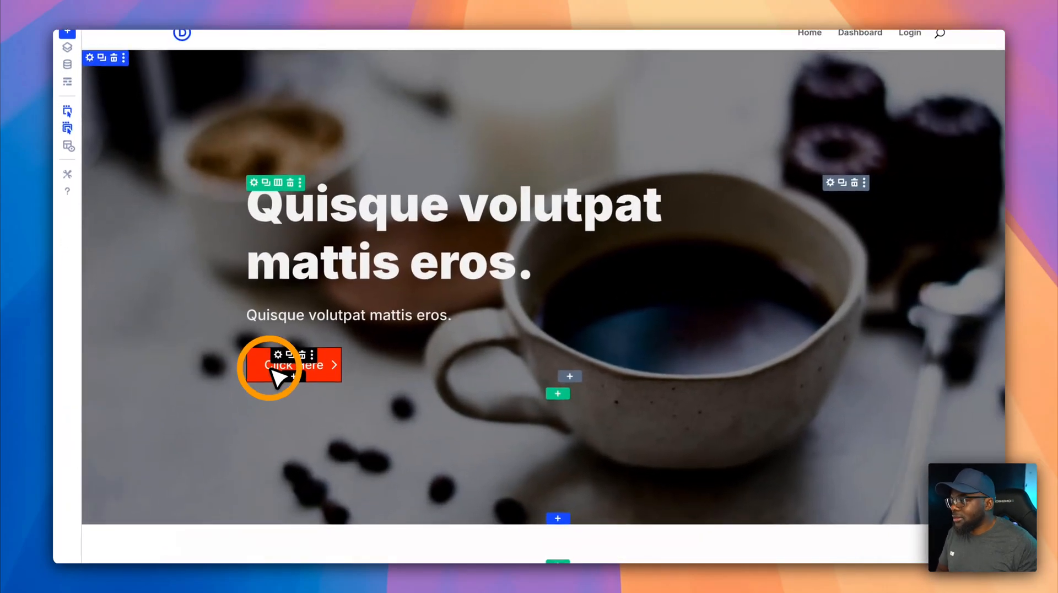
Step: Test the Click Here button, confirming it scrolls to the Praesent dapibus neque features section
left_click(292, 364)
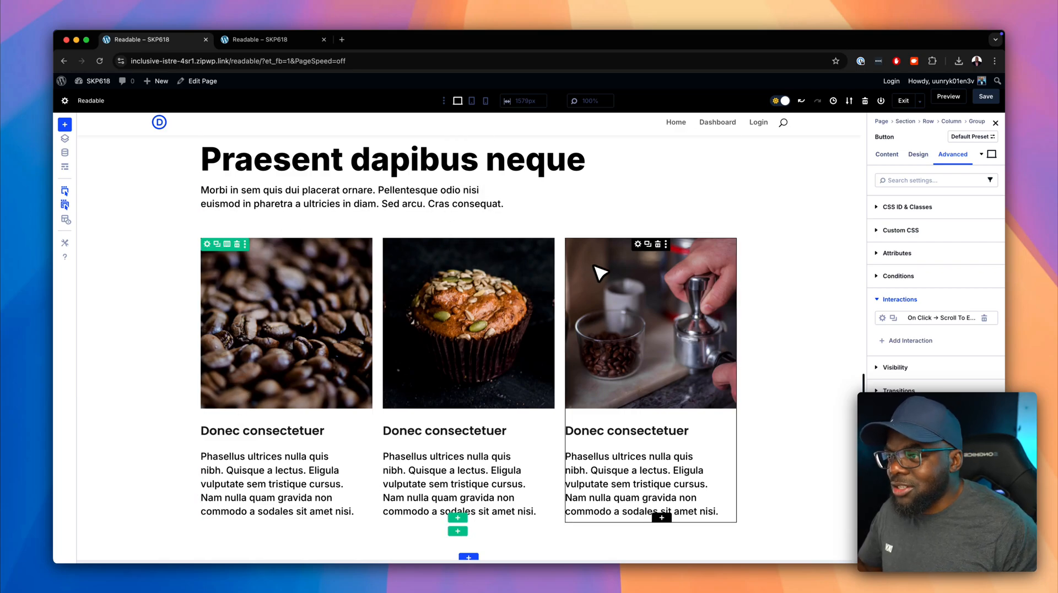
mouse_move(631, 248)
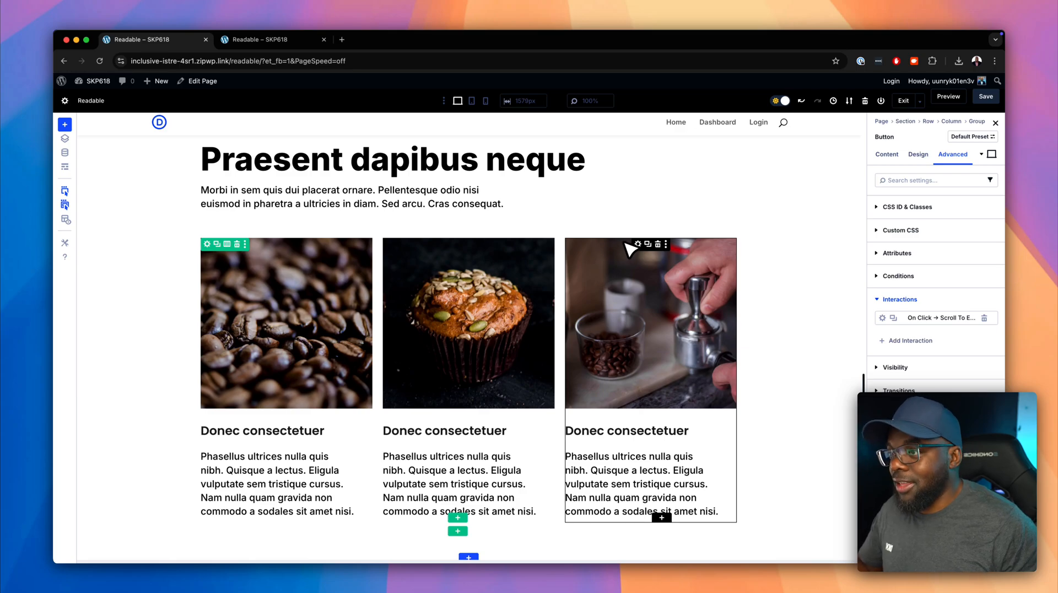
Step: Start adding an interaction to the coffee-tamping blurb to view its trigger options
left_click(628, 244)
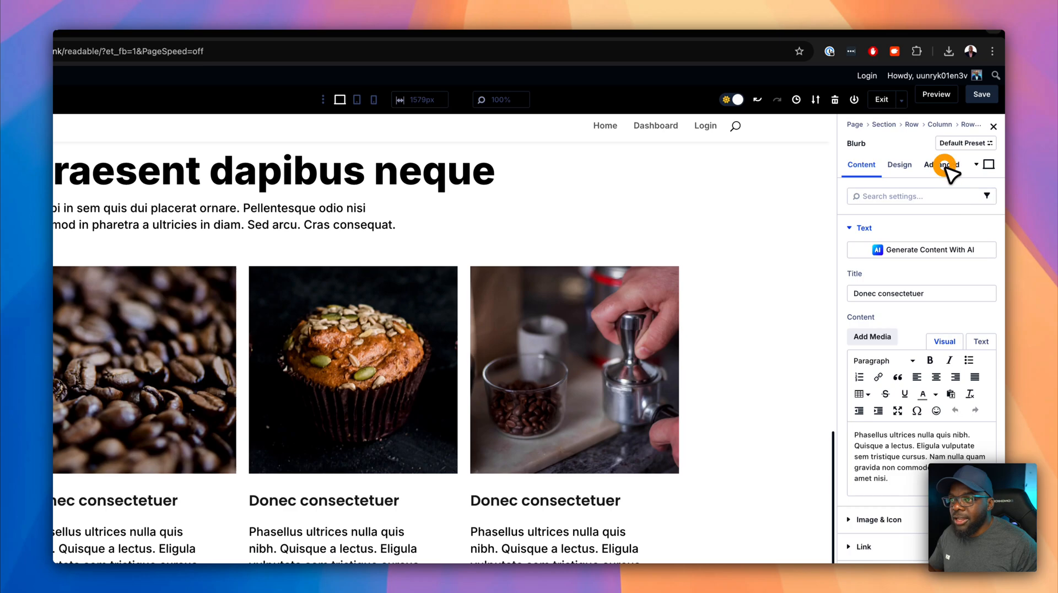
left_click(942, 163)
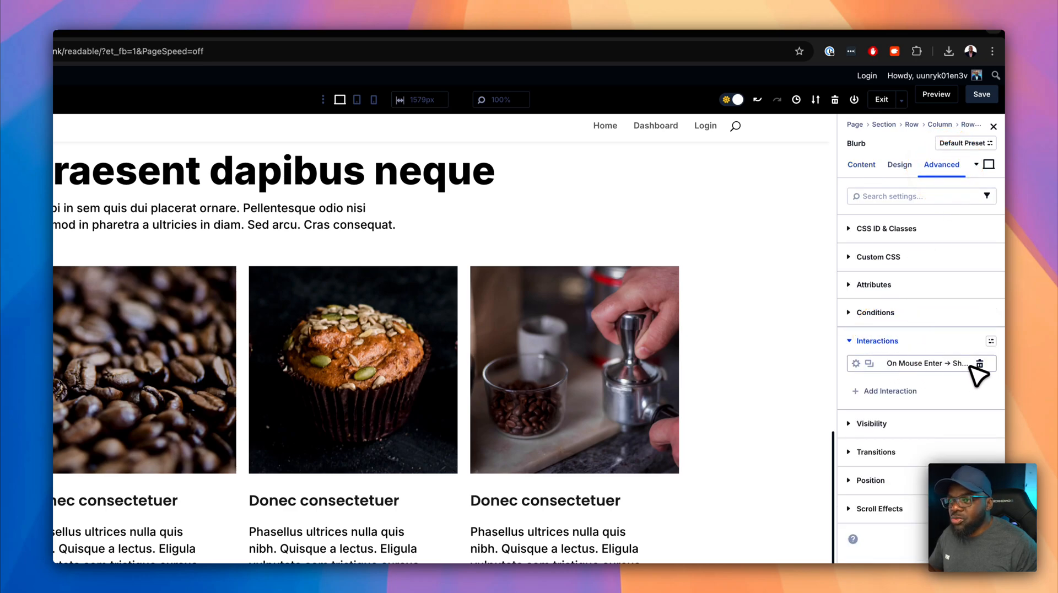
left_click(891, 391)
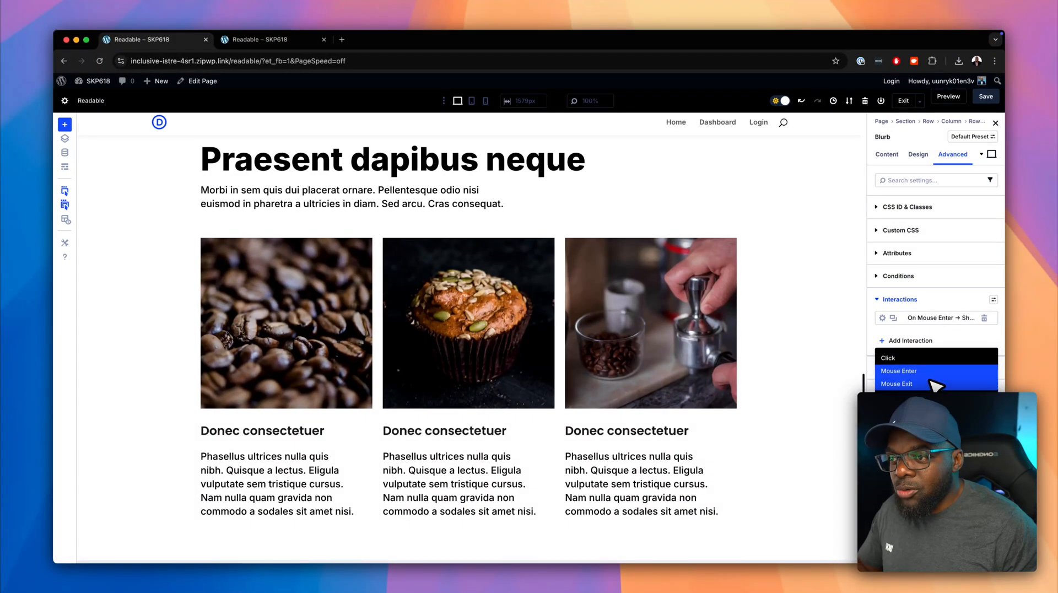
mouse_move(898, 383)
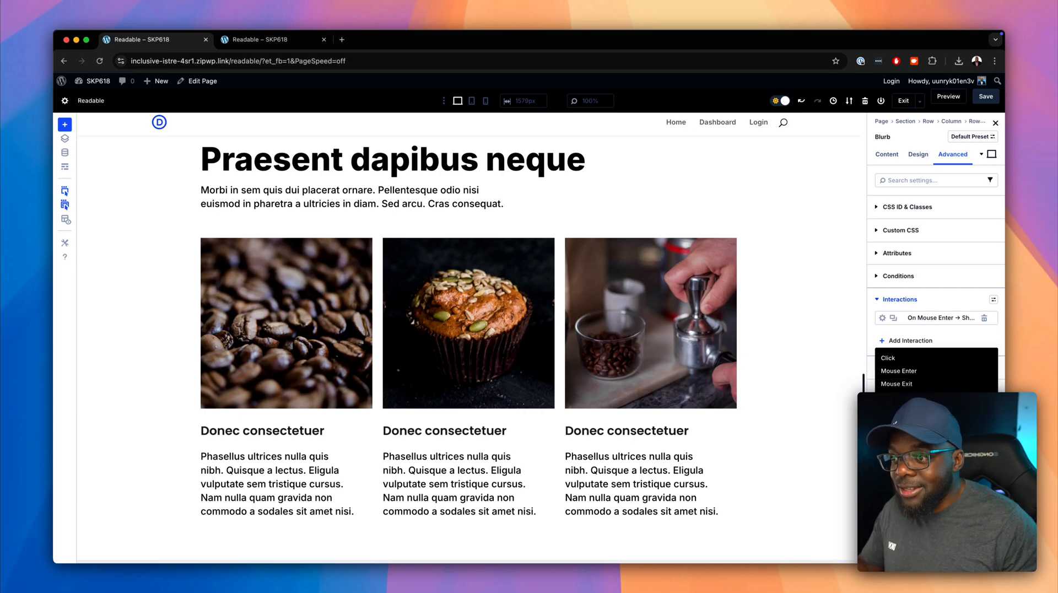
mouse_move(796, 324)
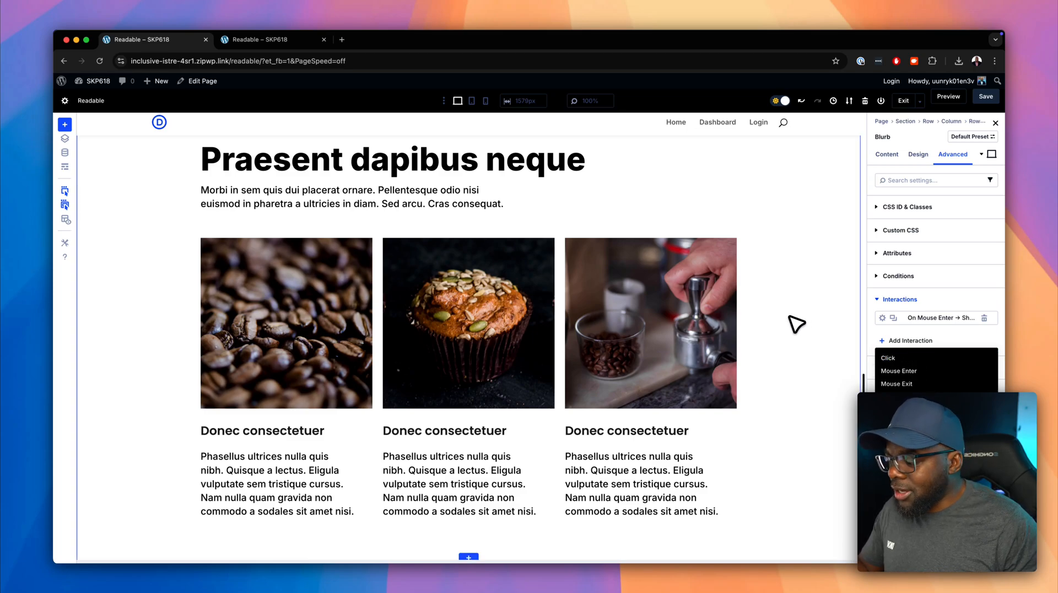
mouse_move(800, 317)
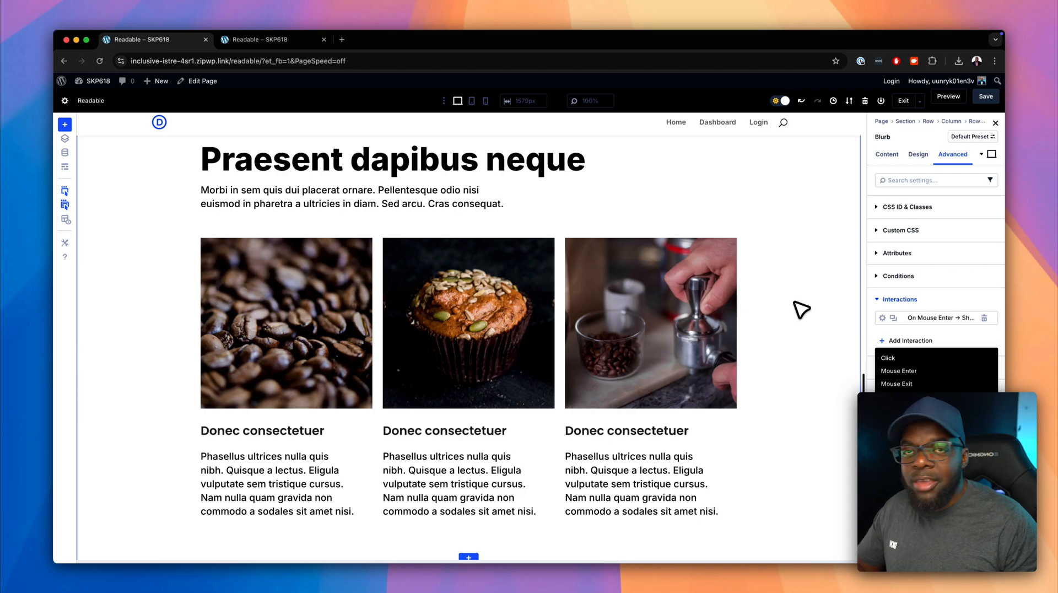
scroll("down", 3)
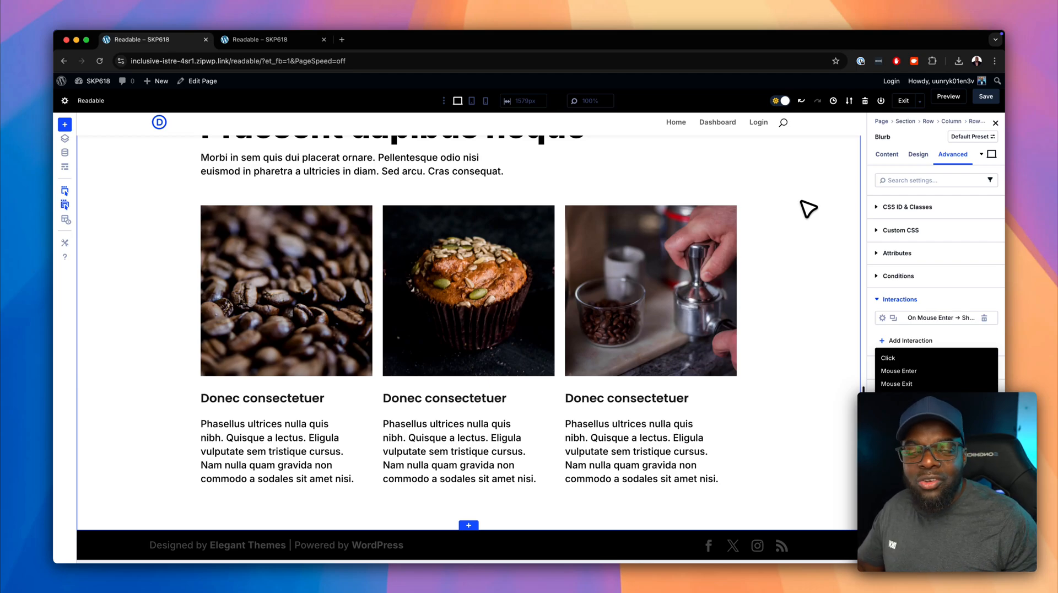
mouse_move(803, 226)
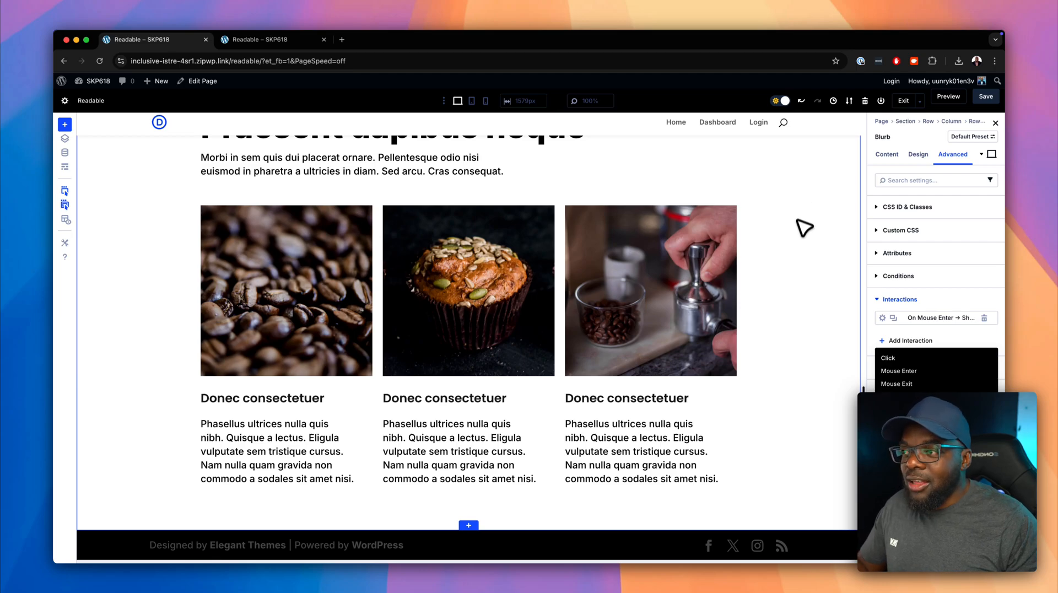
mouse_move(817, 329)
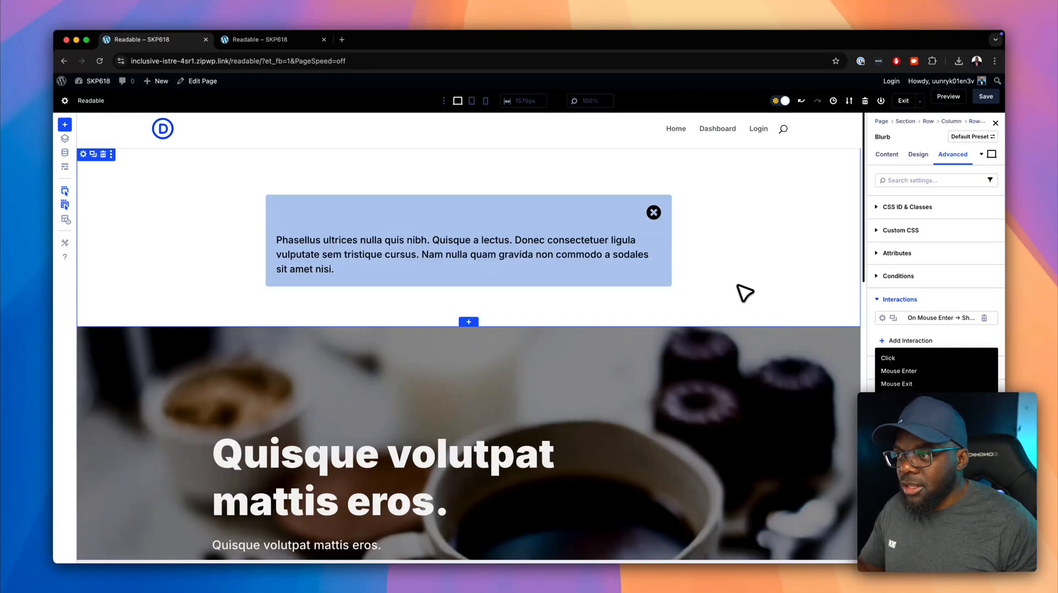
mouse_move(293, 256)
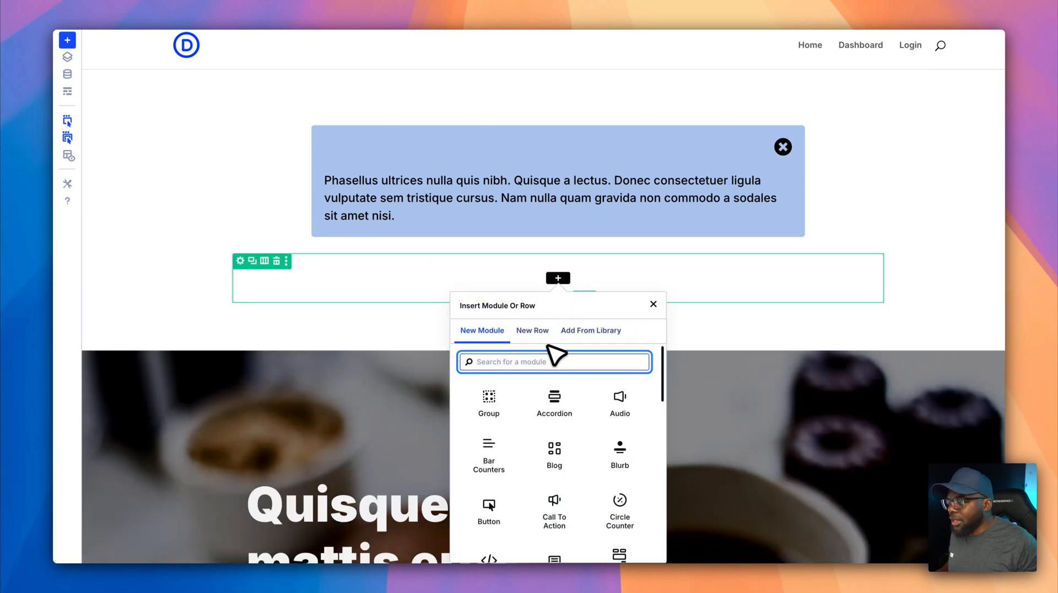
Step: Search 'text' in Insert Module and add a Text module below the notice box
type("t")
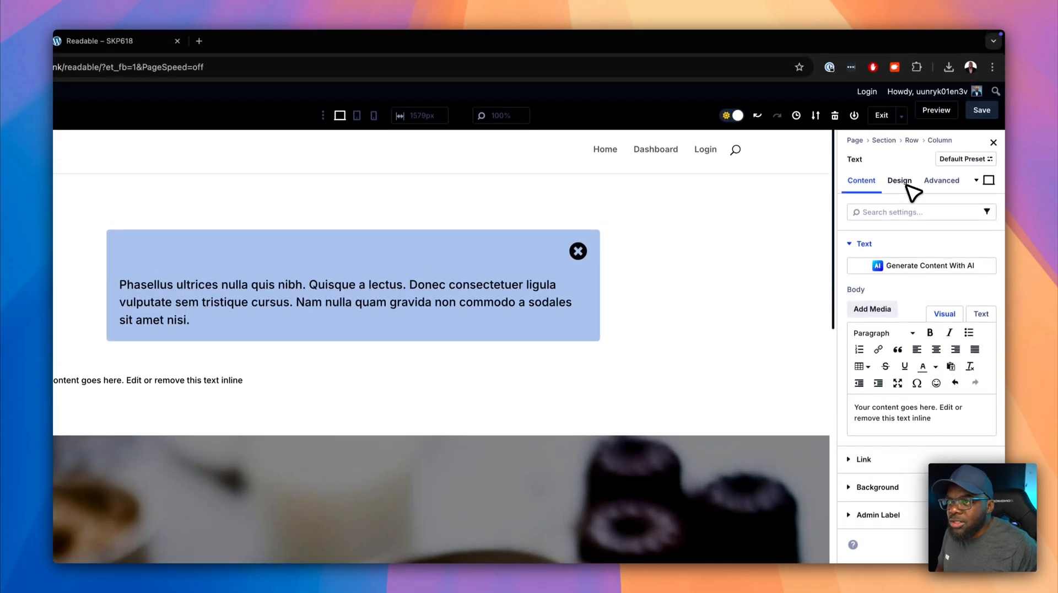
Step: Give the new Text module the CSS class 'heading' so it renders large and bold
left_click(899, 181)
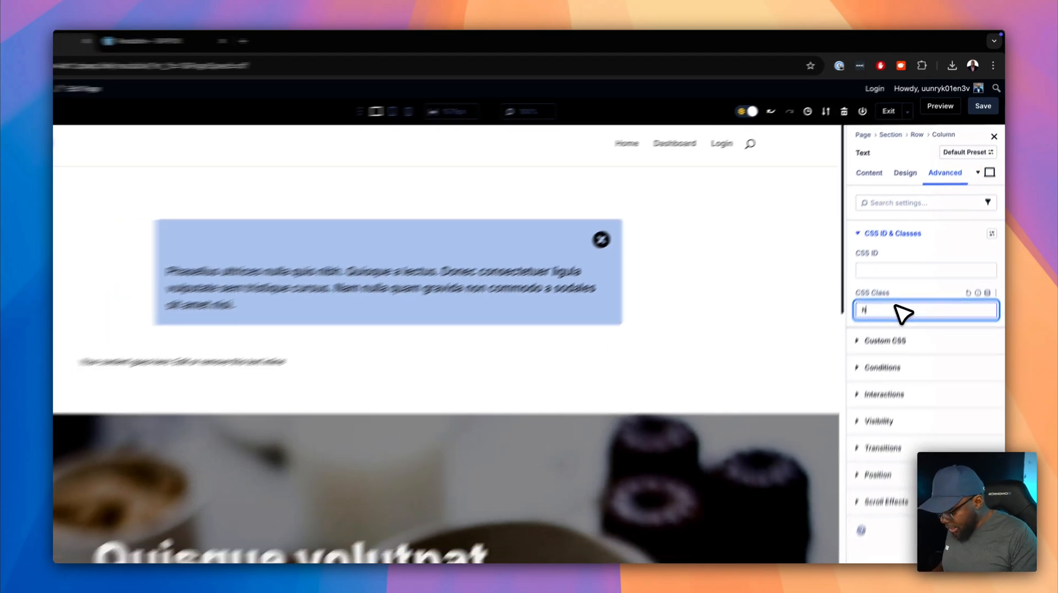
type("heading-text-800")
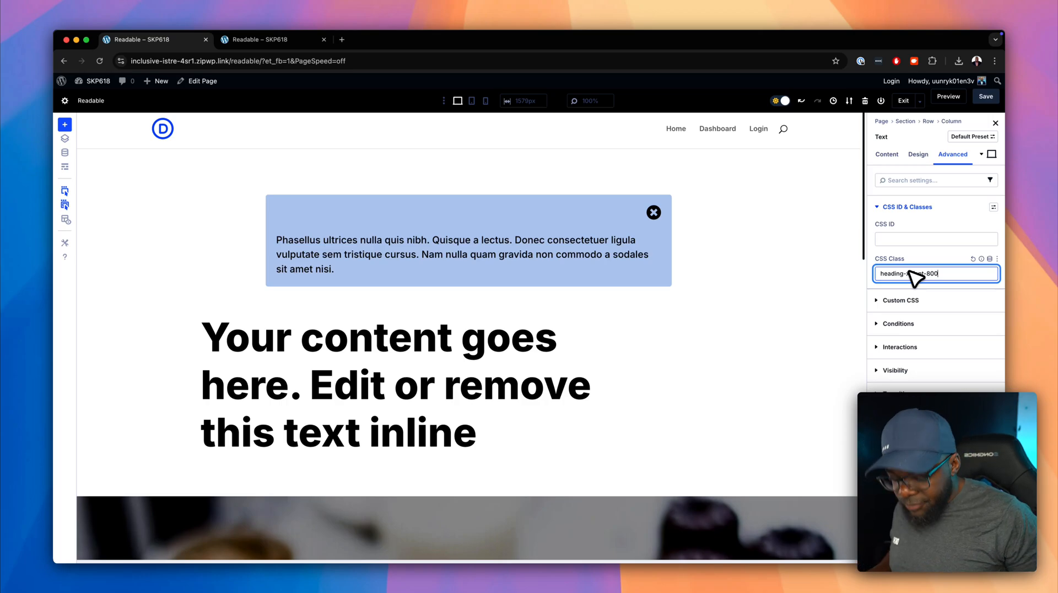
key("backspace")
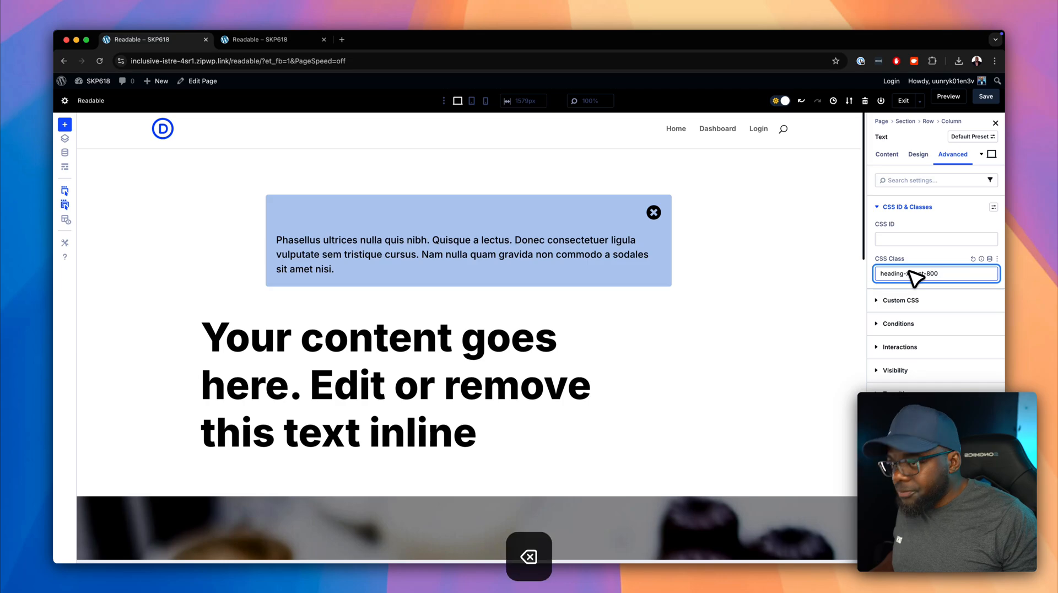